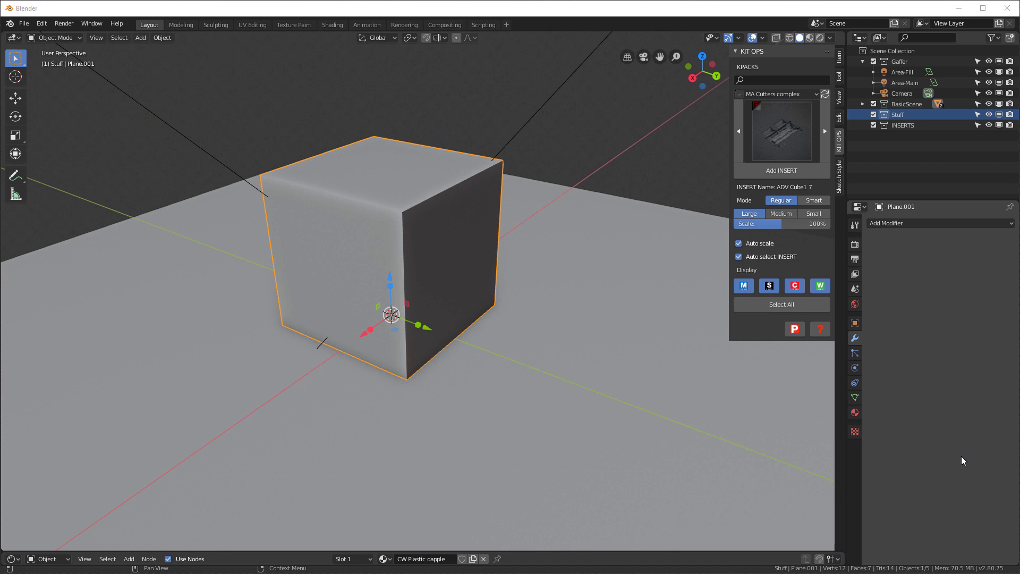
mouse_move(962, 410)
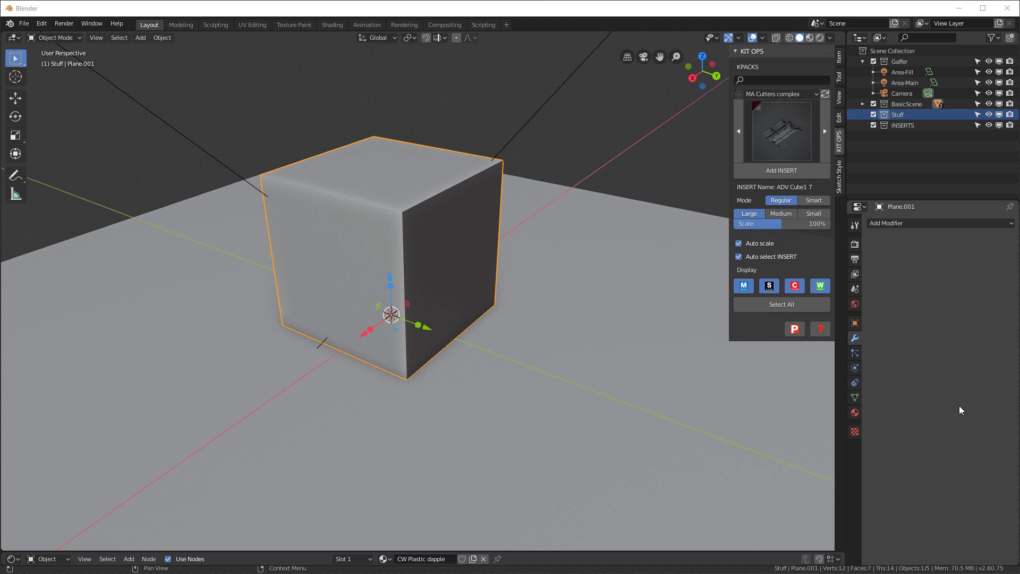
mouse_move(918, 316)
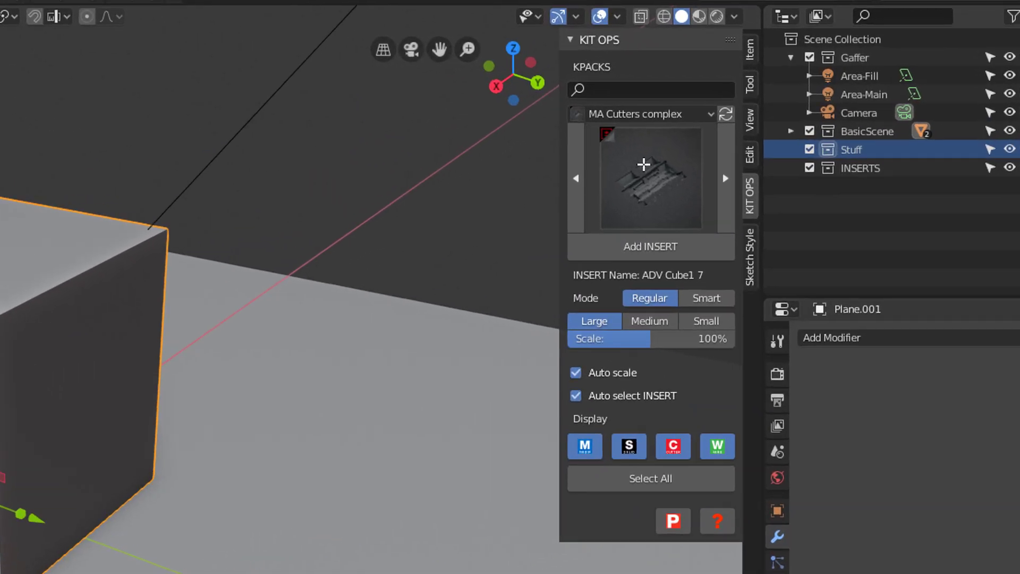
- Keep the MA Cutters complex pack and add a Bevel modifier to Plane.001
click(641, 114)
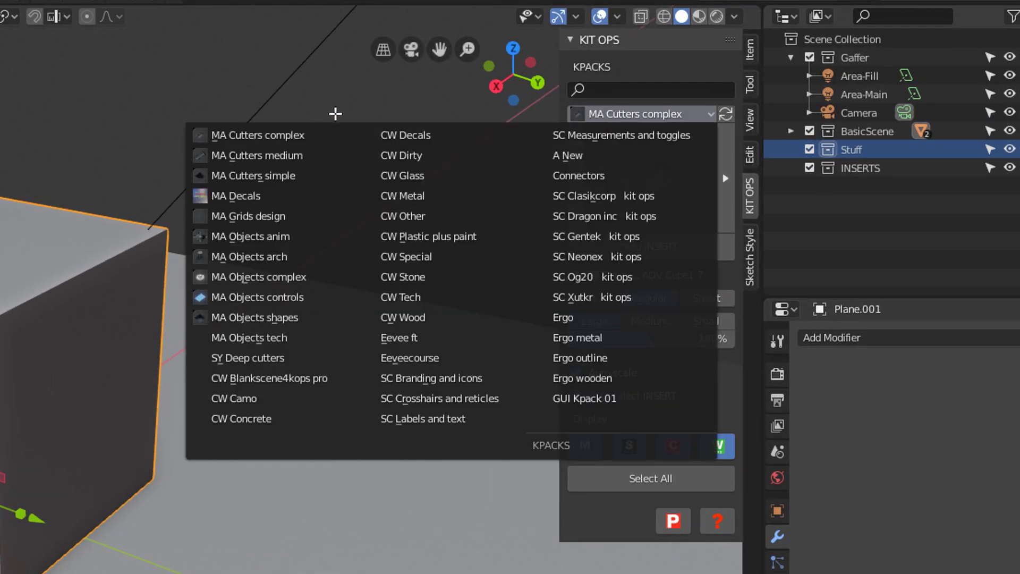
click(257, 135)
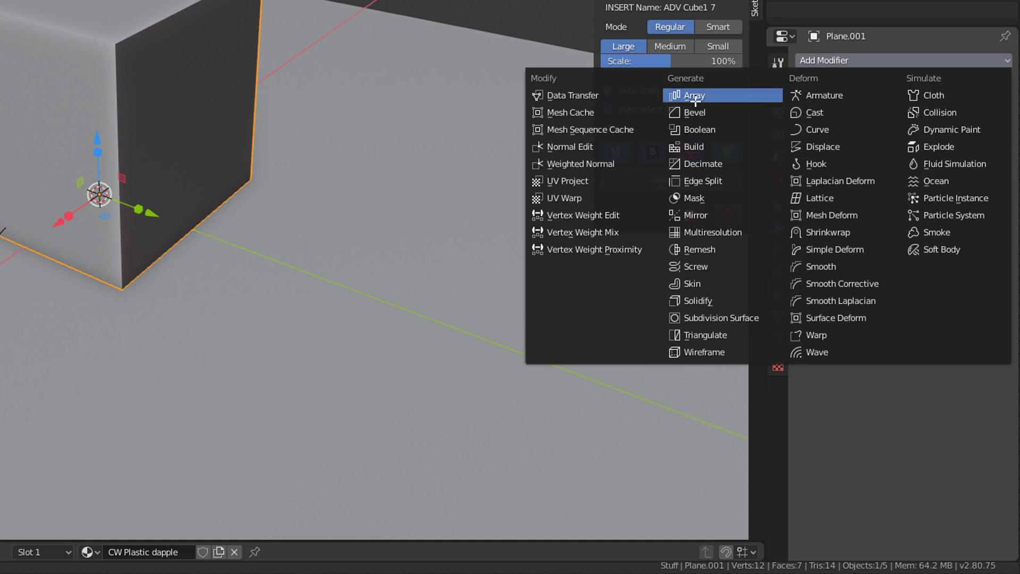
click(694, 112)
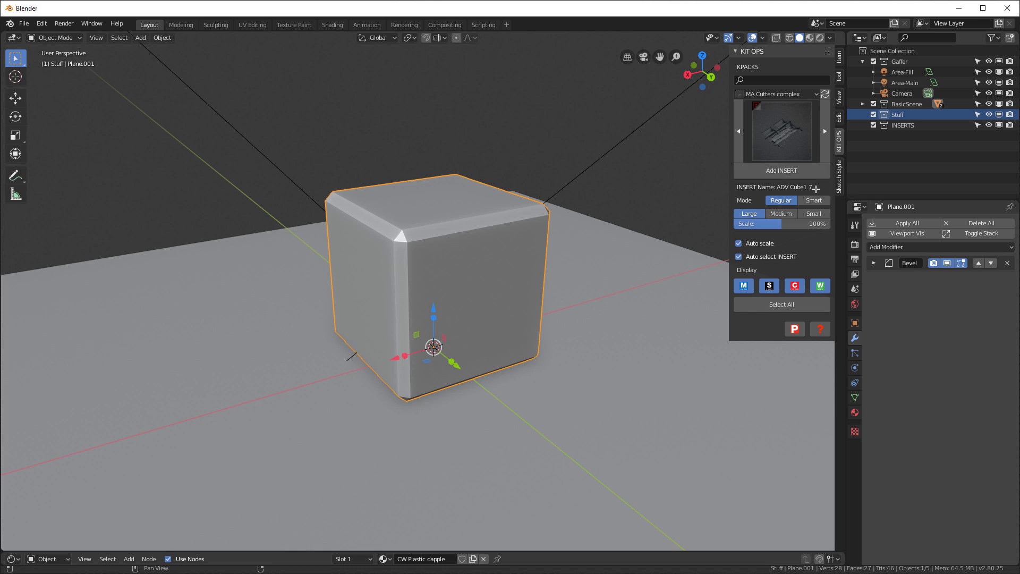
- Add the ADV Cube1 7 insert, slide it along X and set it to Smart cutting mode
click(781, 171)
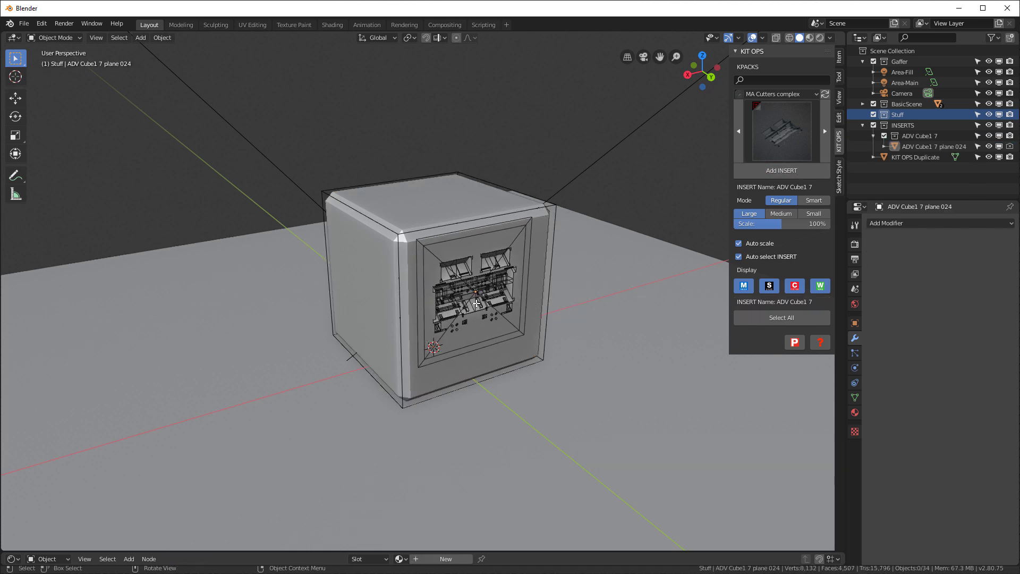
click(475, 293)
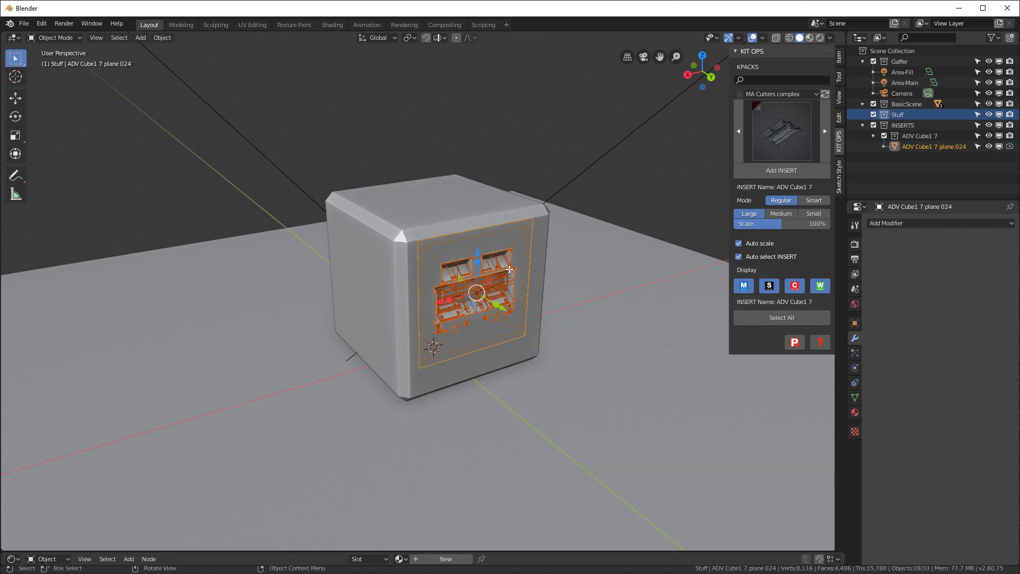
key(s)
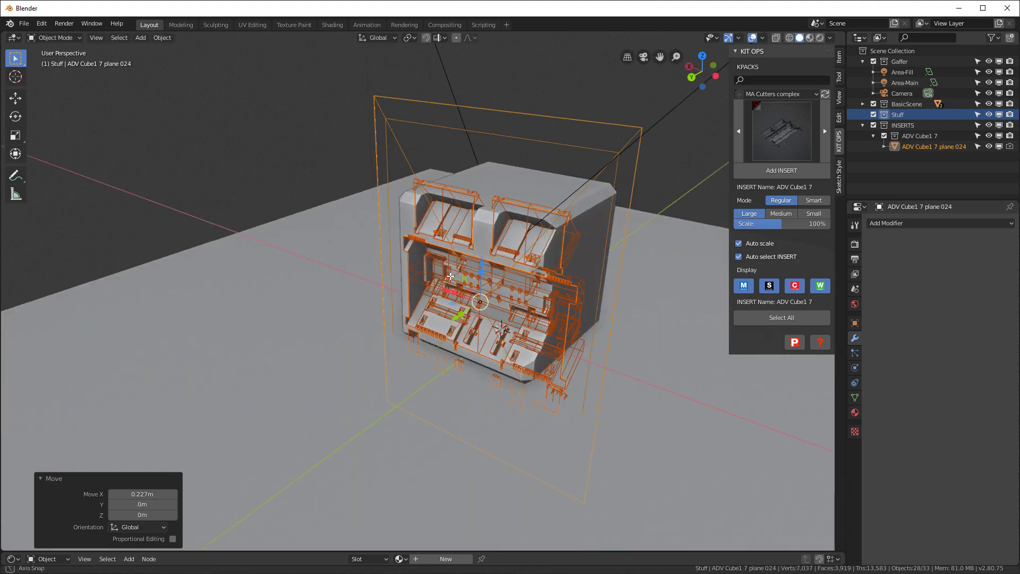
click(813, 200)
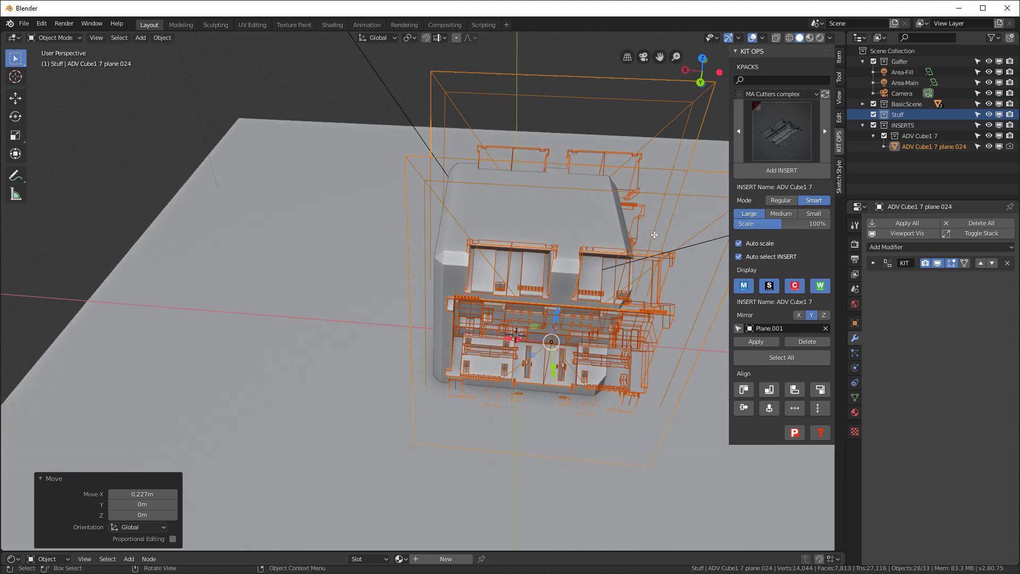
- Add the ADV Cube4 5 cutter, rotate it 90° on Z and align it vertically on the top face
click(779, 130)
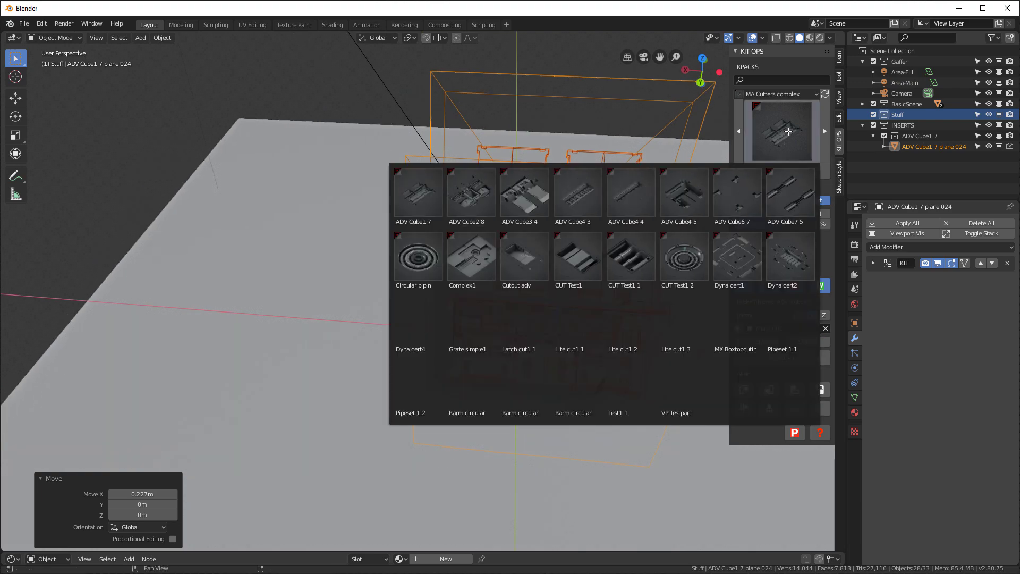
click(683, 192)
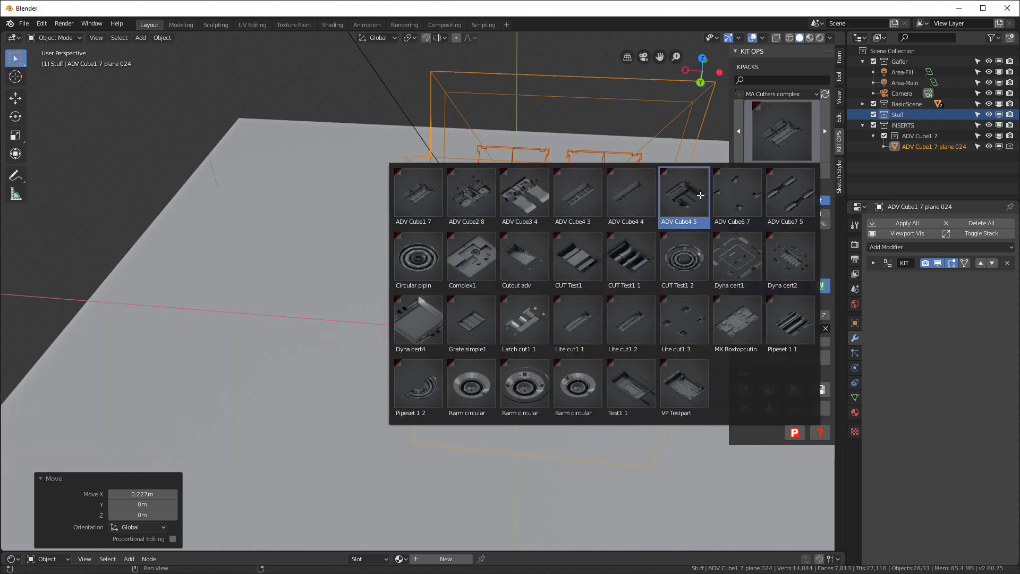
click(684, 191)
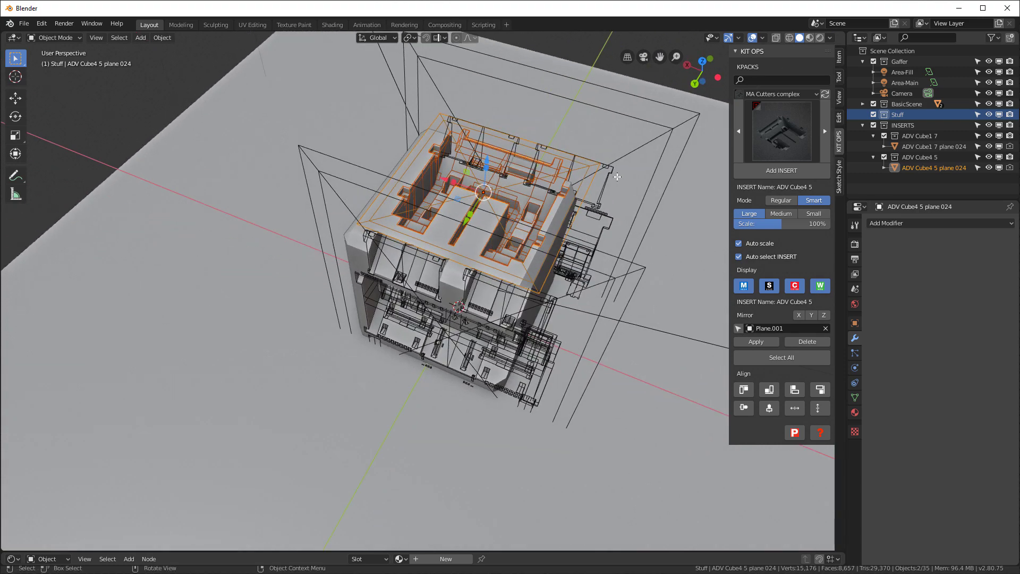
key(r)
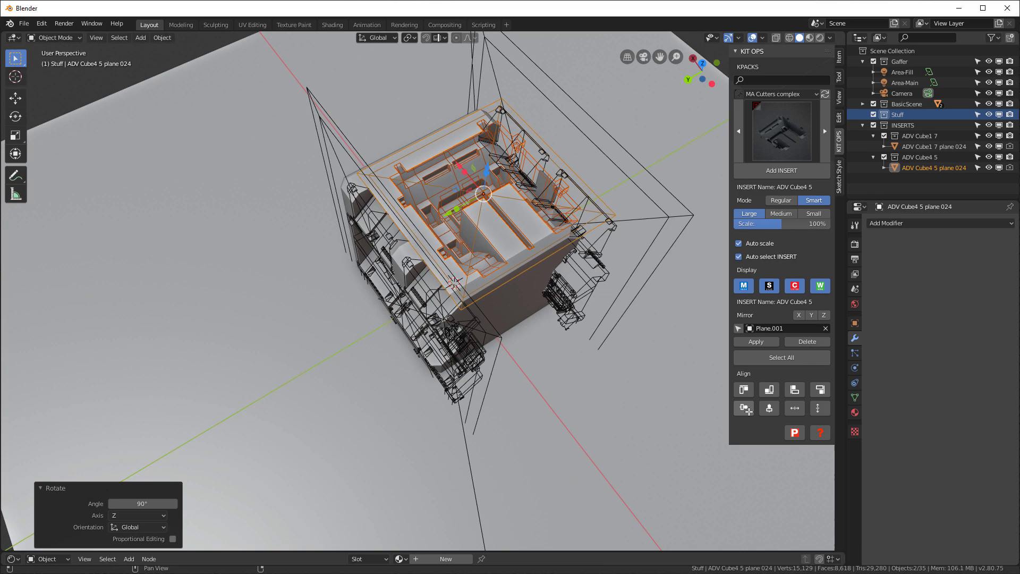
click(768, 408)
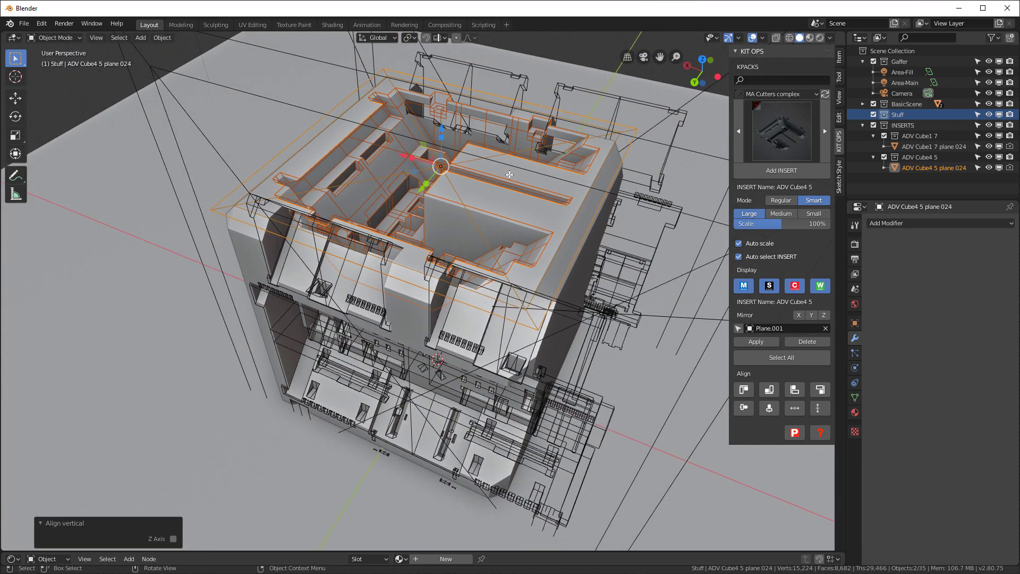
key(s)
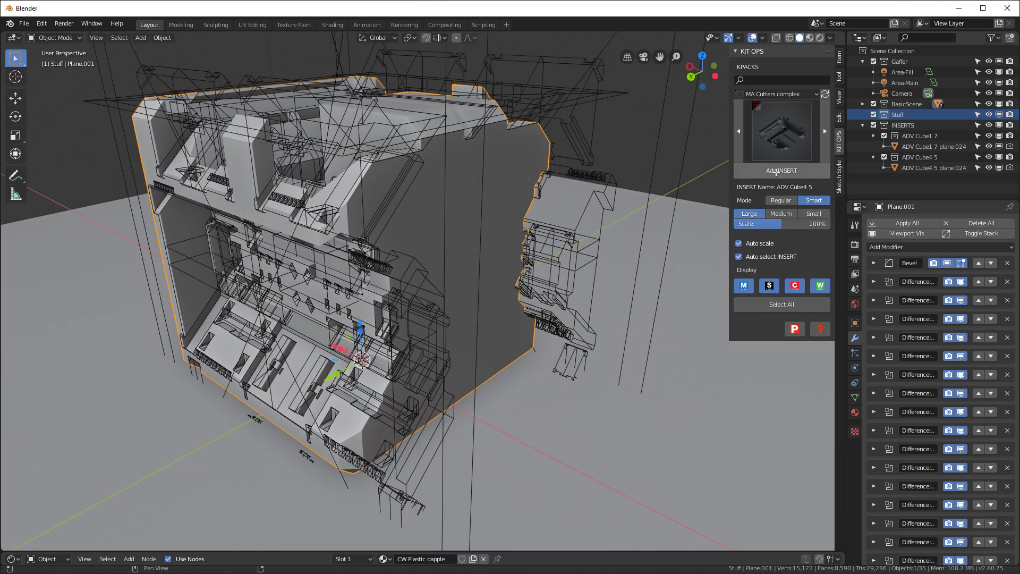
- Add another ADV Cube4 5 insert, align it horizontally and nudge it down along Z
click(781, 170)
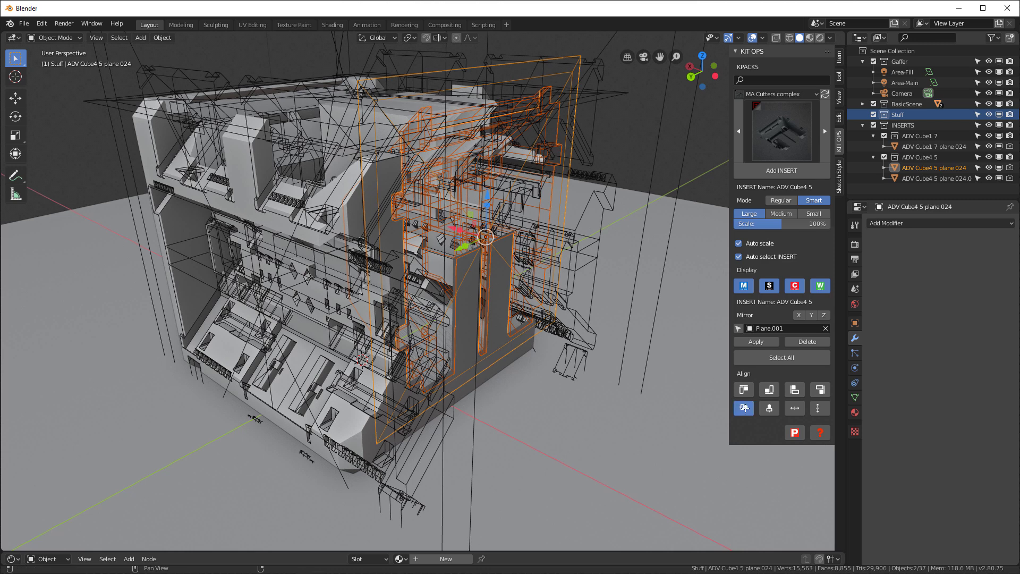
click(744, 408)
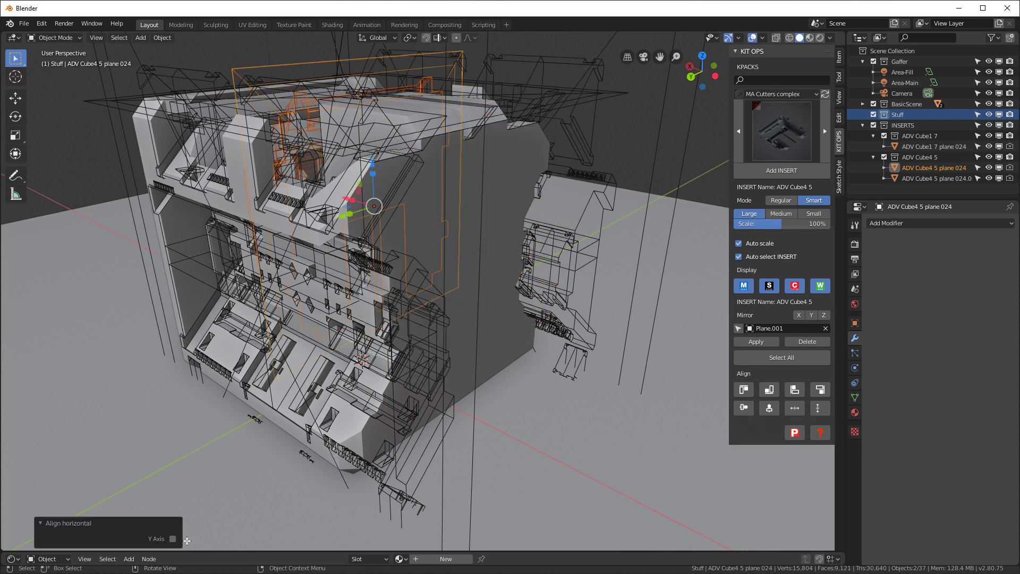
click(173, 538)
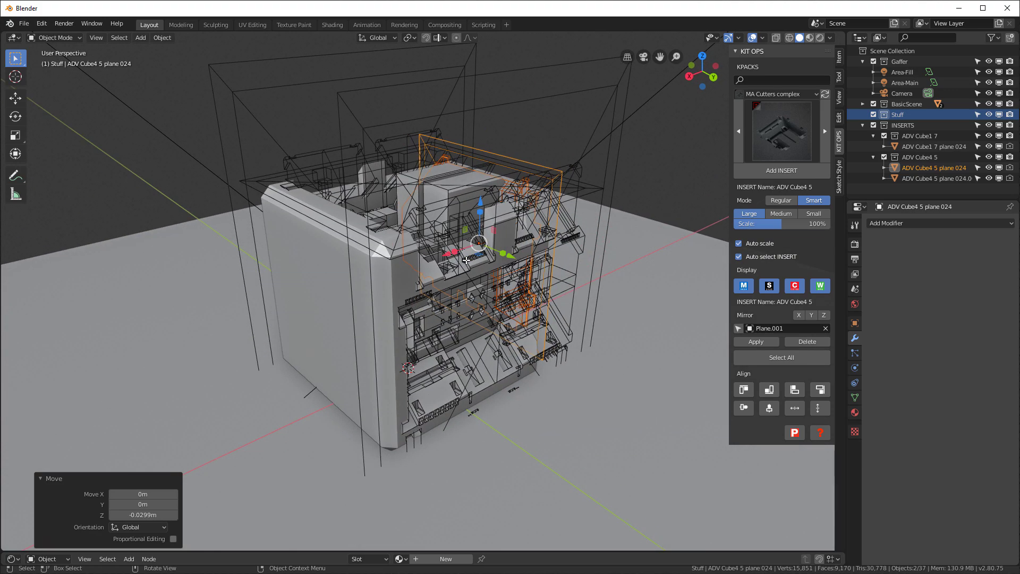
click(794, 285)
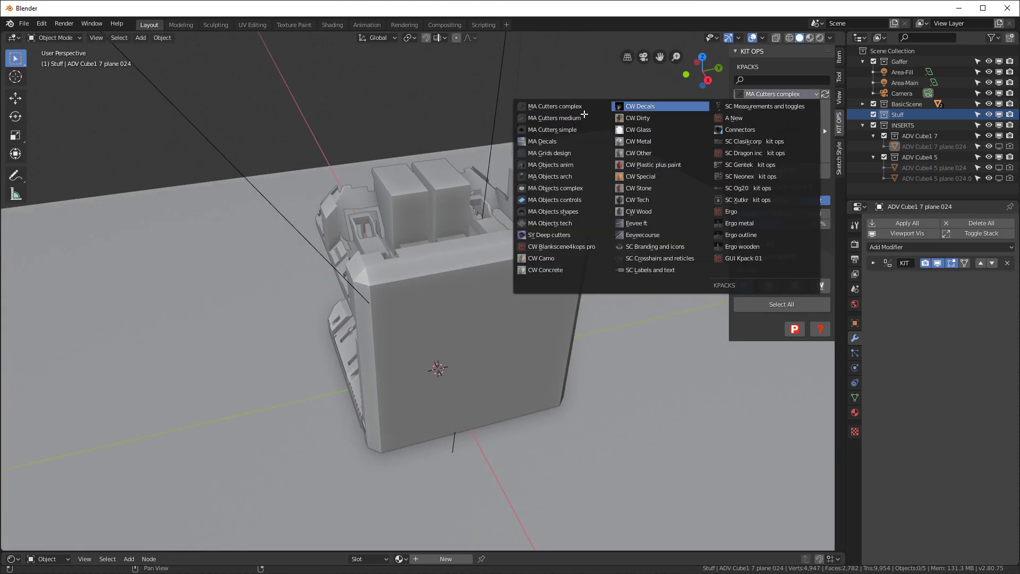
- Switch to MA Objects controls and add the Flat screen 01 insert on the front face
click(554, 200)
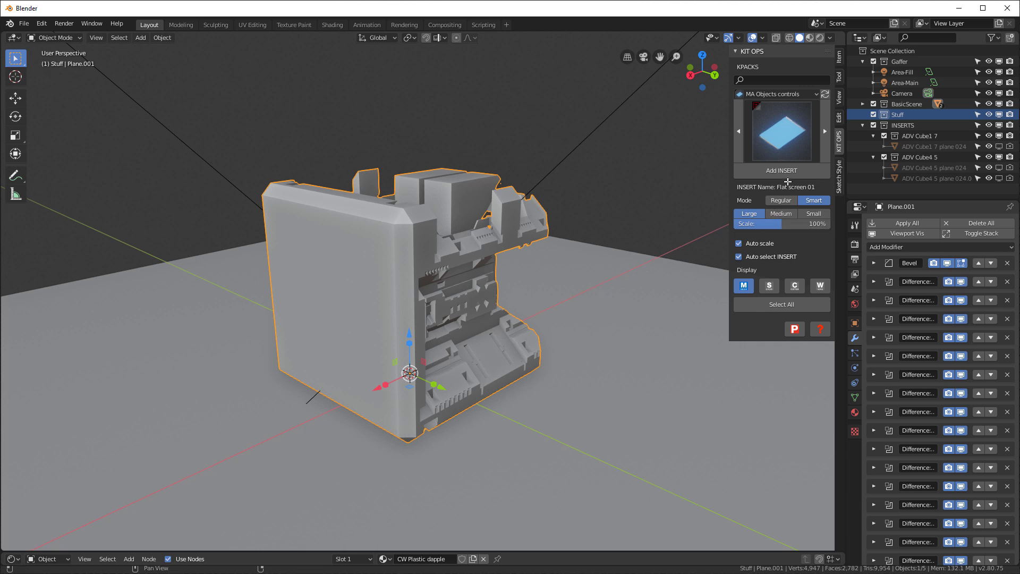
click(782, 170)
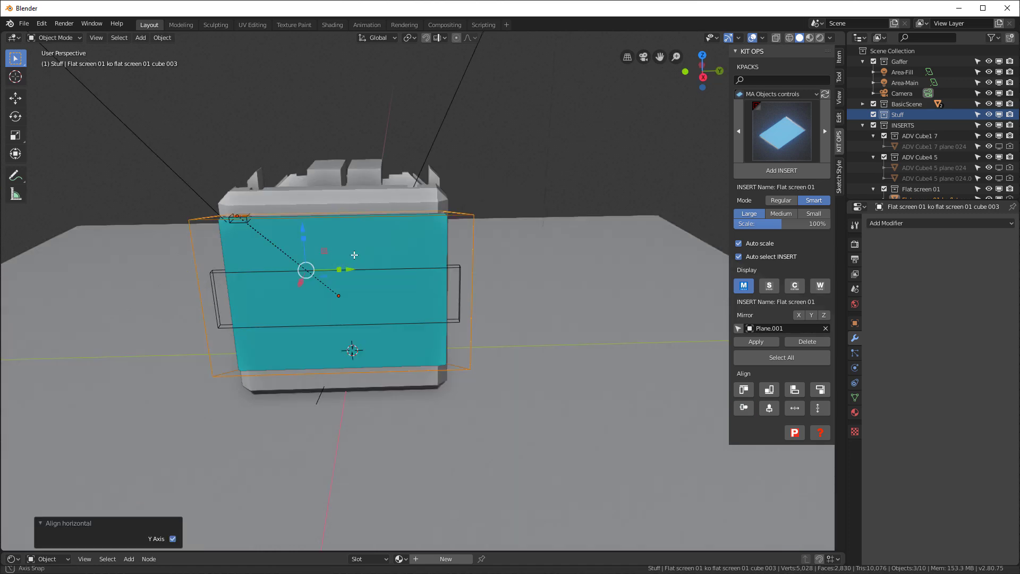
key(s)
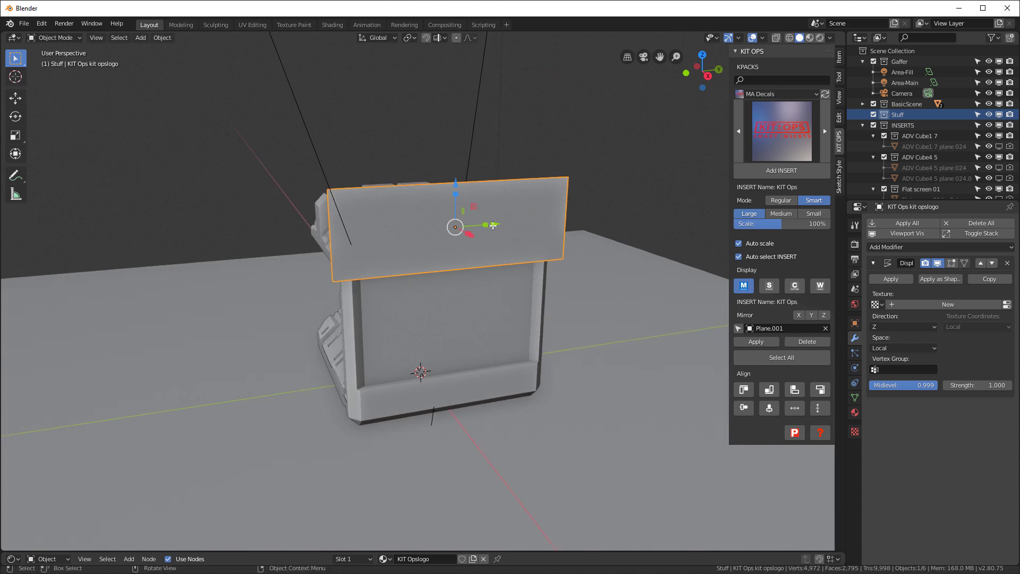
- In Material Preview, scale and lower the KIT Ops logo decal onto the screen face
click(840, 70)
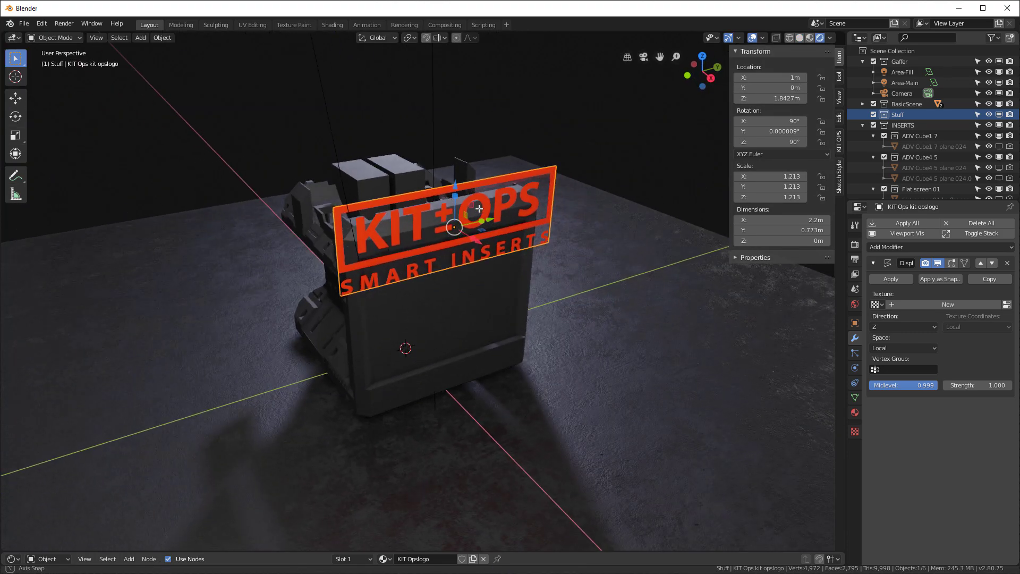
key(s)
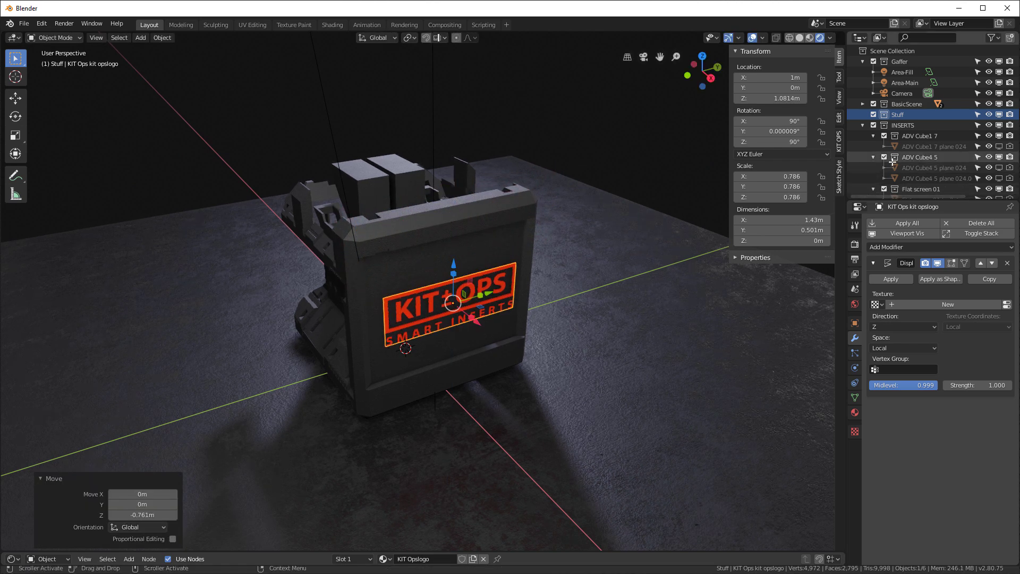
click(839, 130)
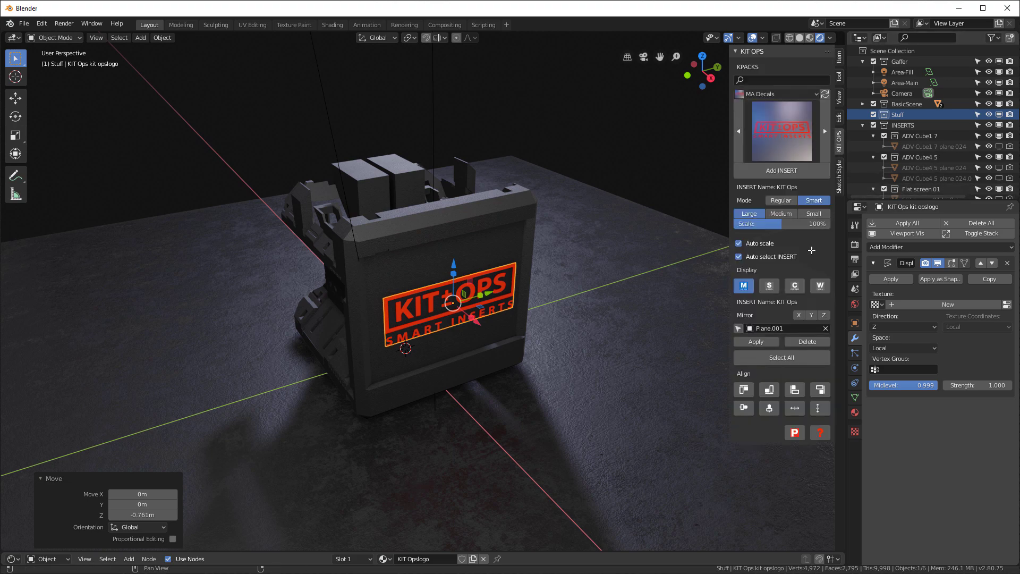
click(793, 286)
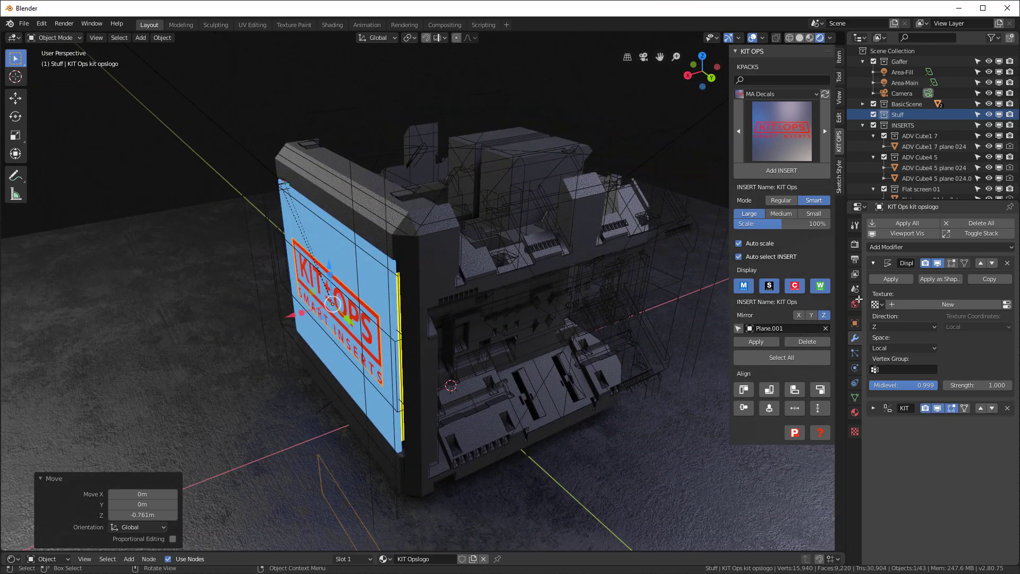
- Hide the cutter and wire helpers and set the body's Bevel width to 0.0015 m
click(451, 383)
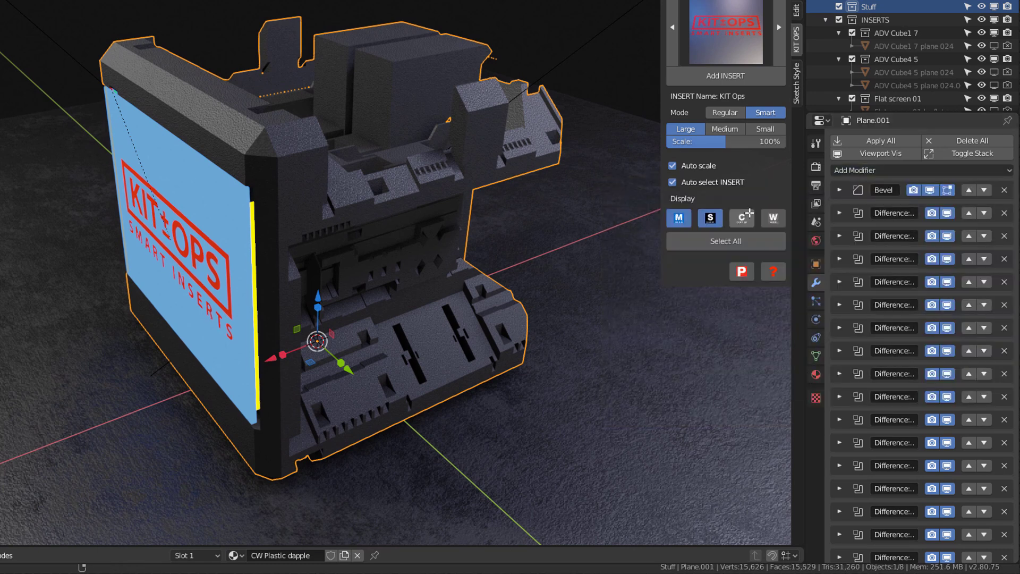
click(840, 288)
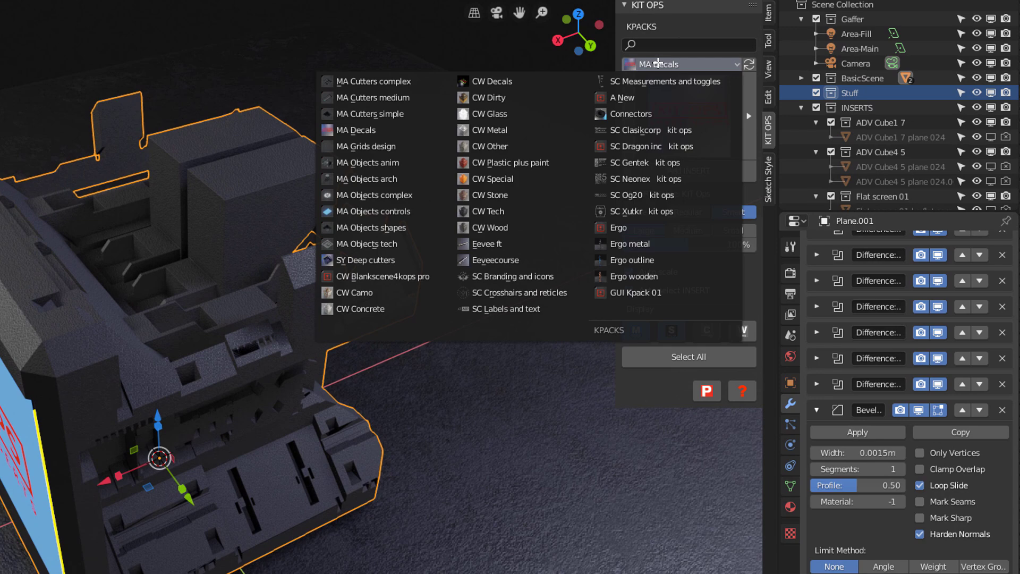
- Pick Steel from the CW Metal pack and assign it to the monitor body
click(486, 131)
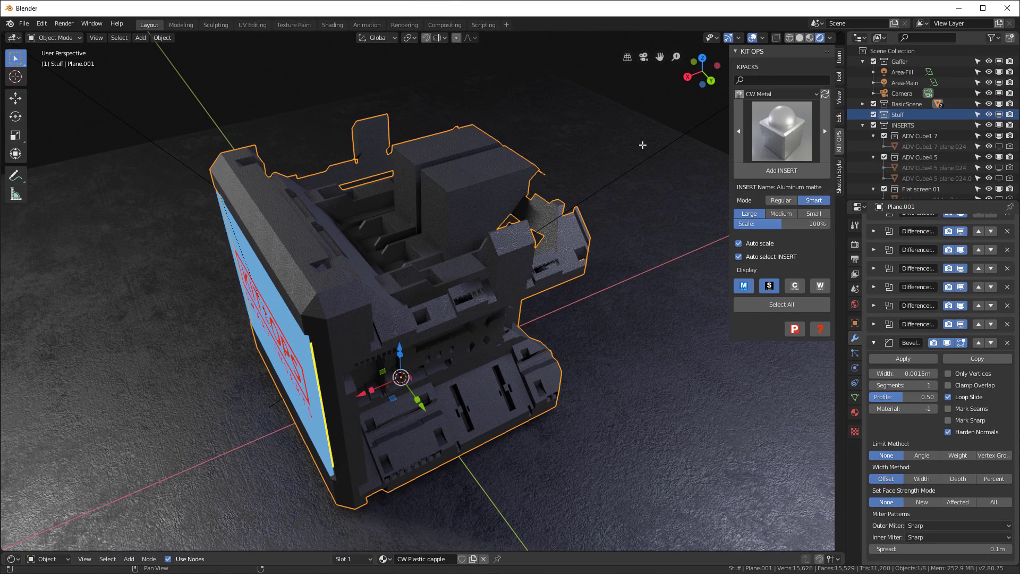
click(778, 131)
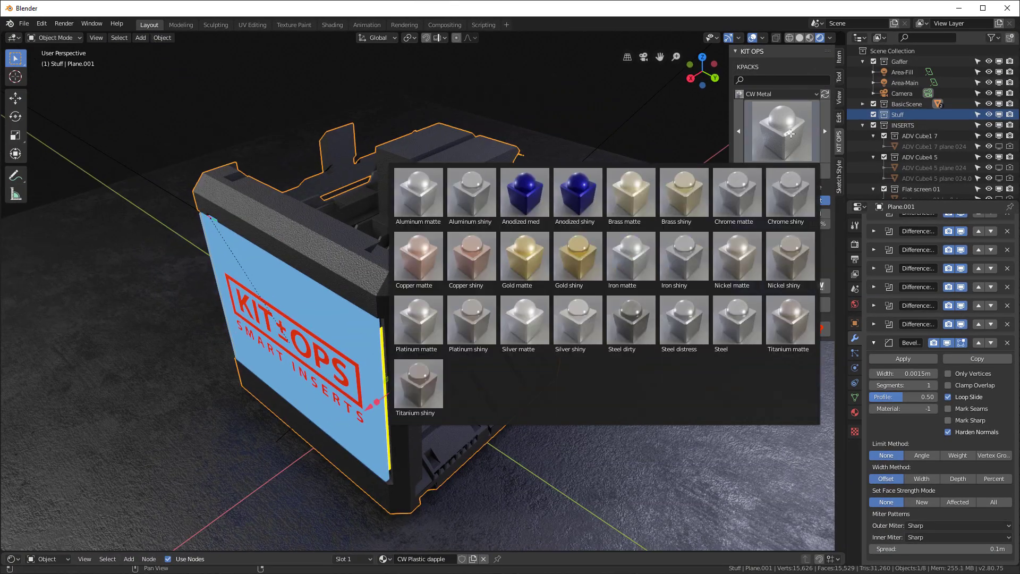
click(736, 318)
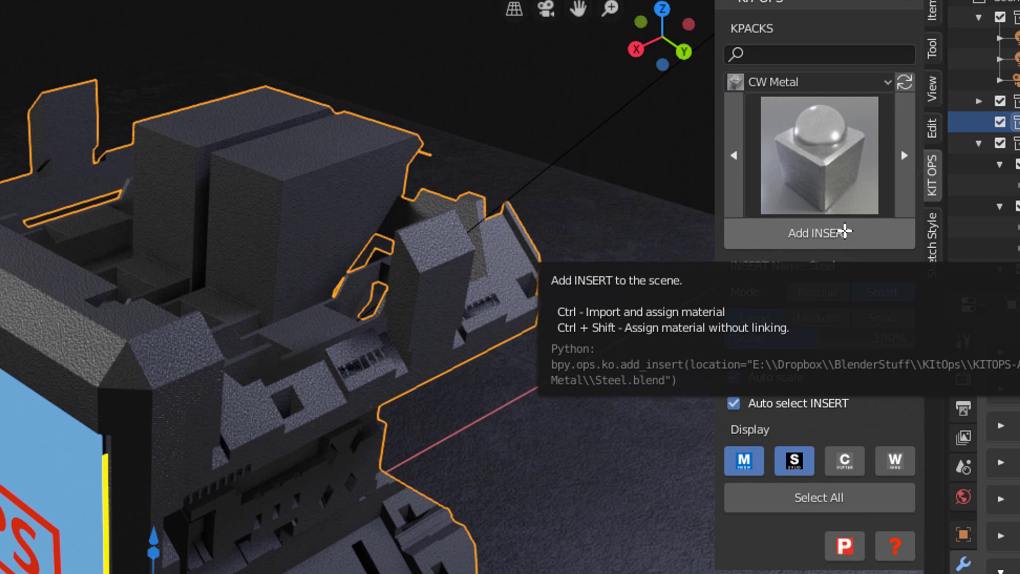
mouse_move(785, 107)
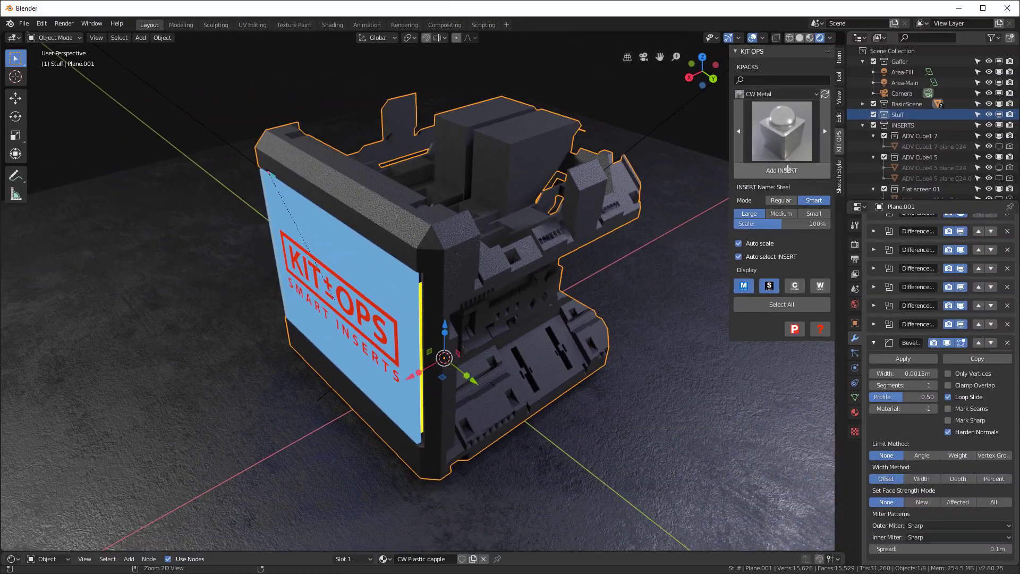
click(780, 170)
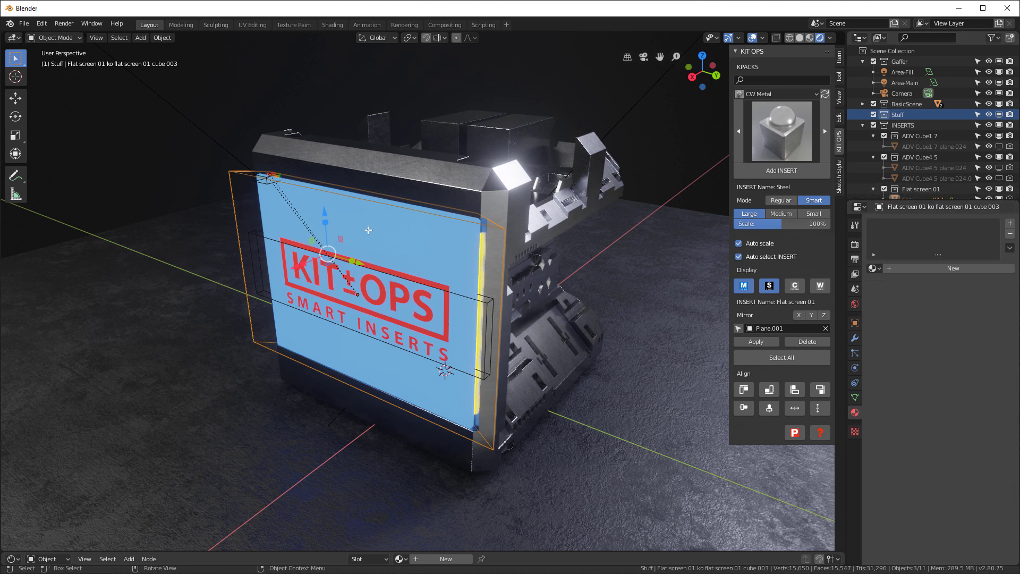
mouse_move(427, 282)
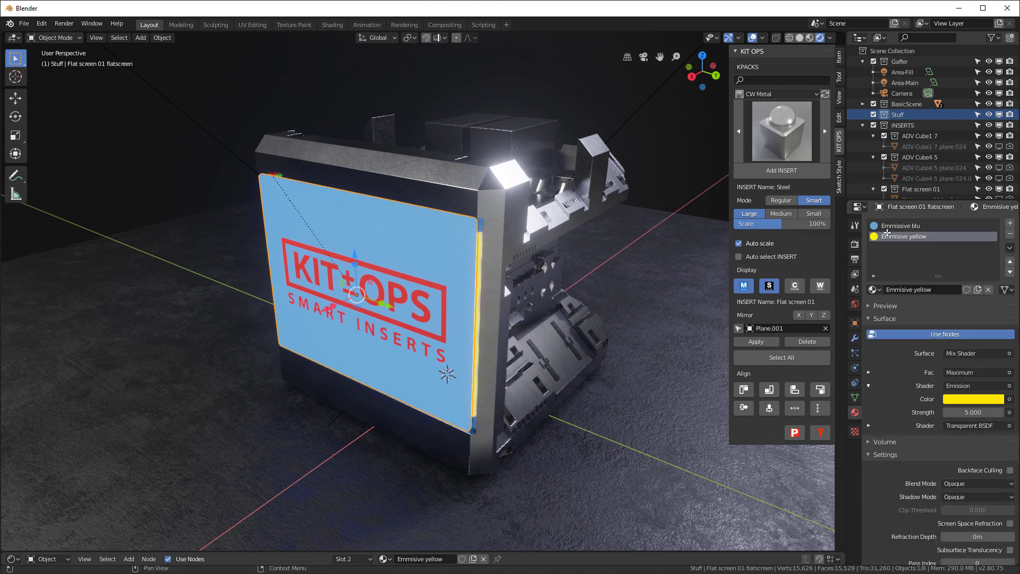
mouse_move(901, 236)
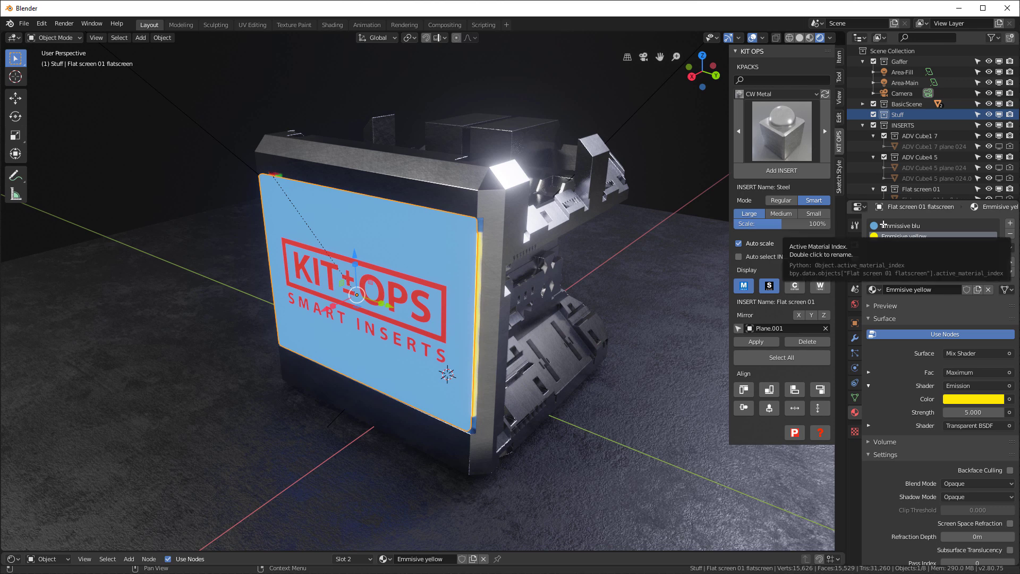
- Activate the Emmissive blu material and start raising its emission strength
click(901, 220)
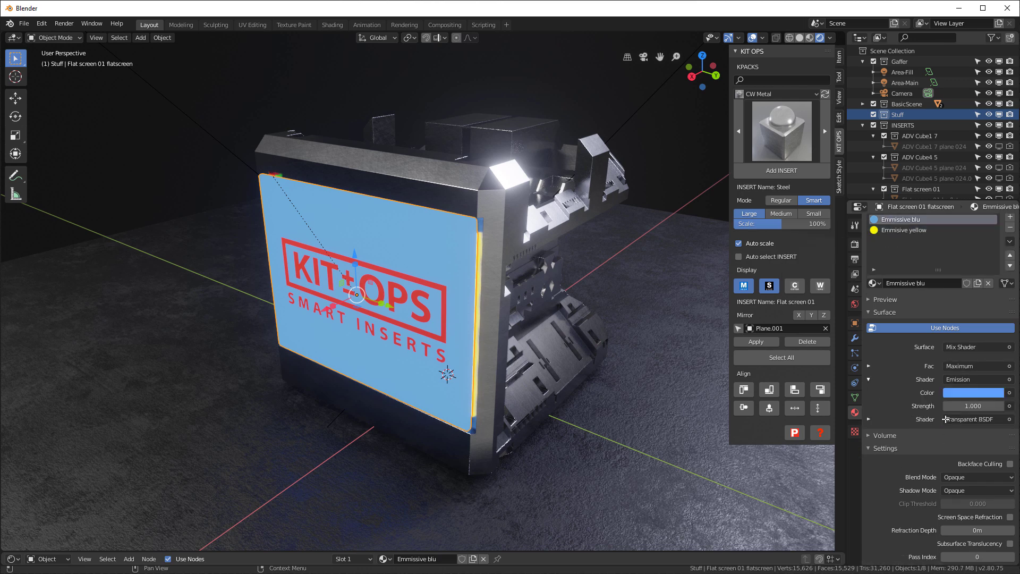
click(973, 406)
text(2.000)
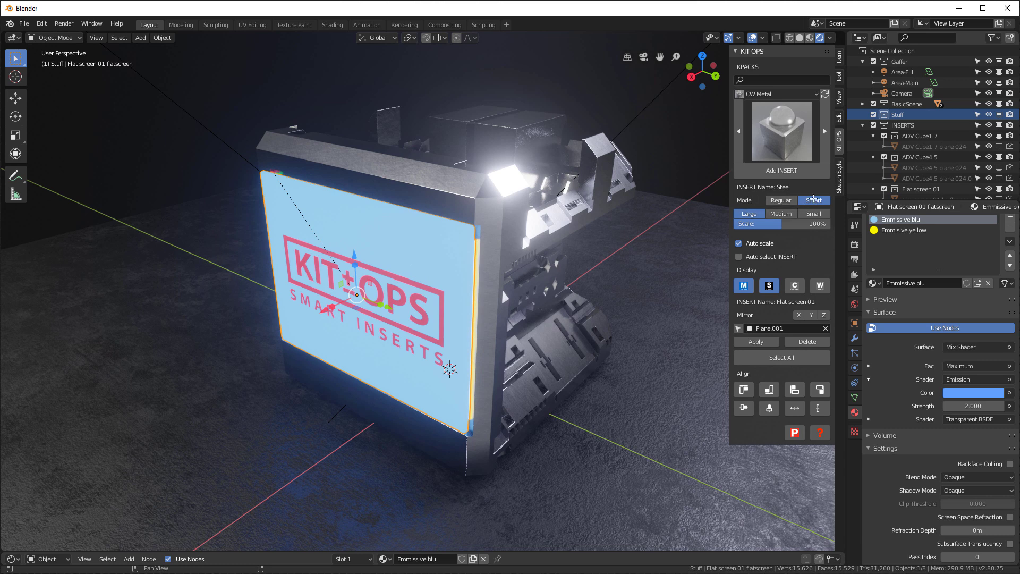
mouse_move(811, 201)
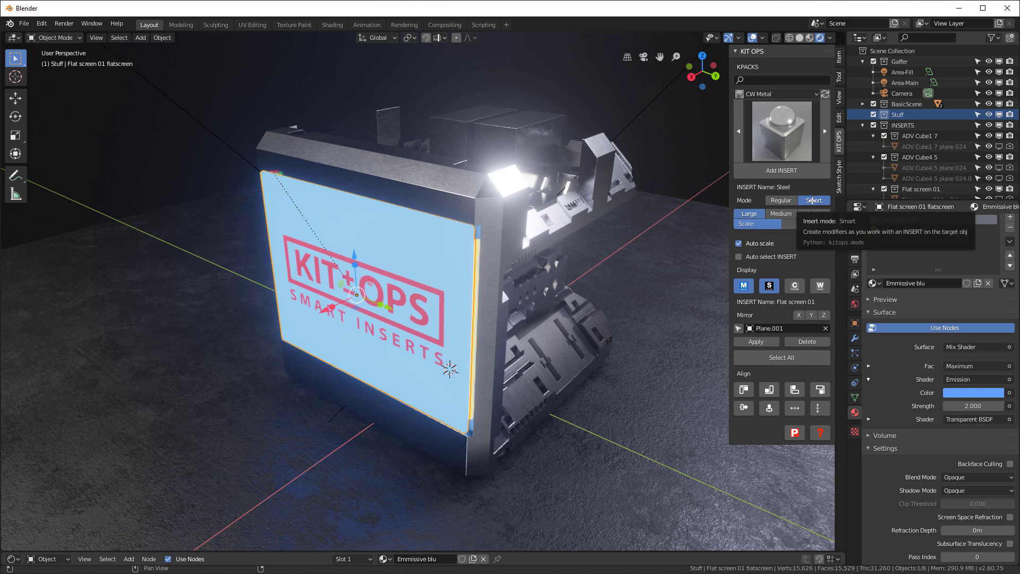
- Set Emission Strength to 2, switch inserts to Regular mode and open the Sketch Style scene
click(812, 201)
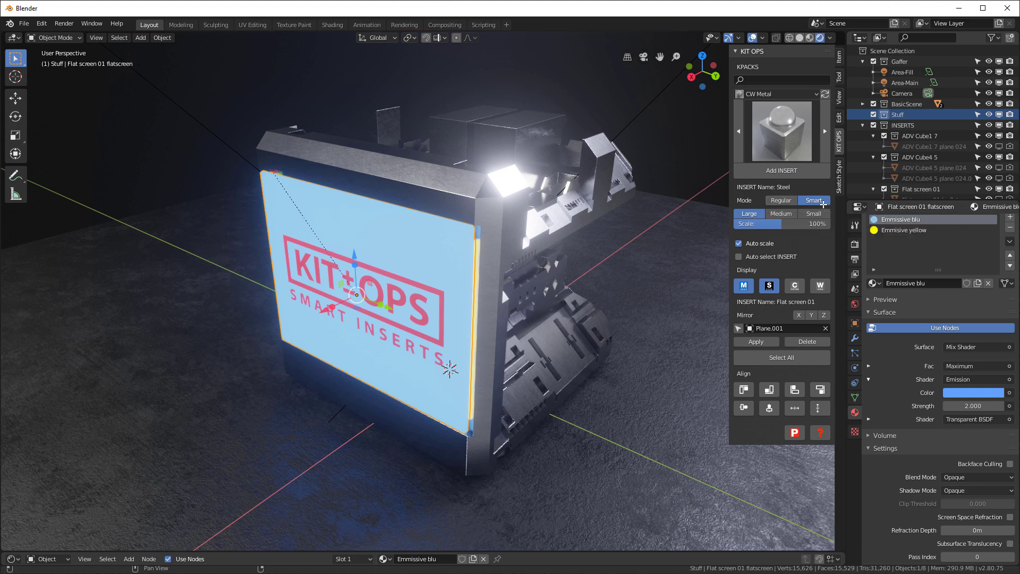
click(780, 199)
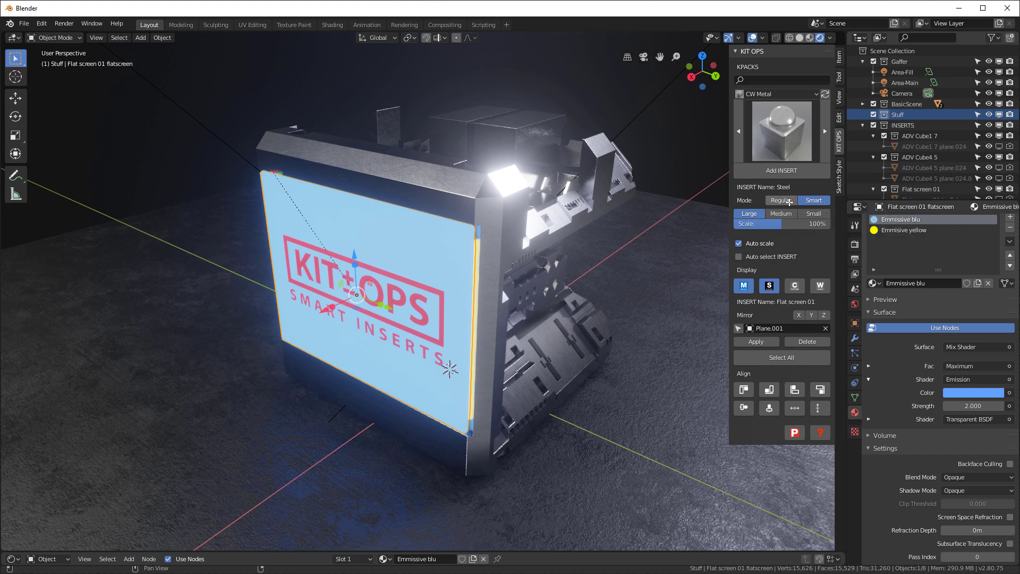
mouse_move(781, 200)
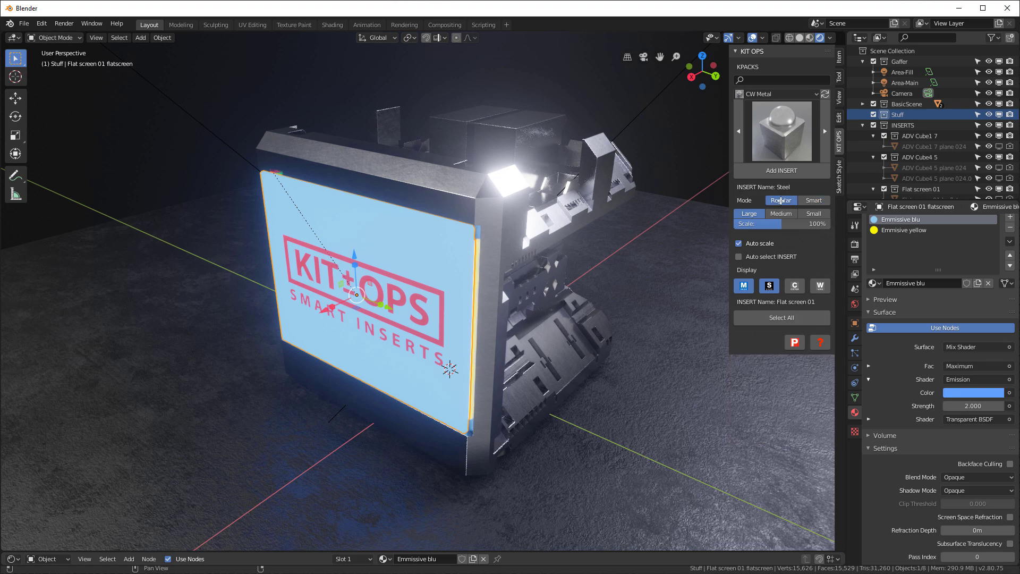
mouse_move(623, 210)
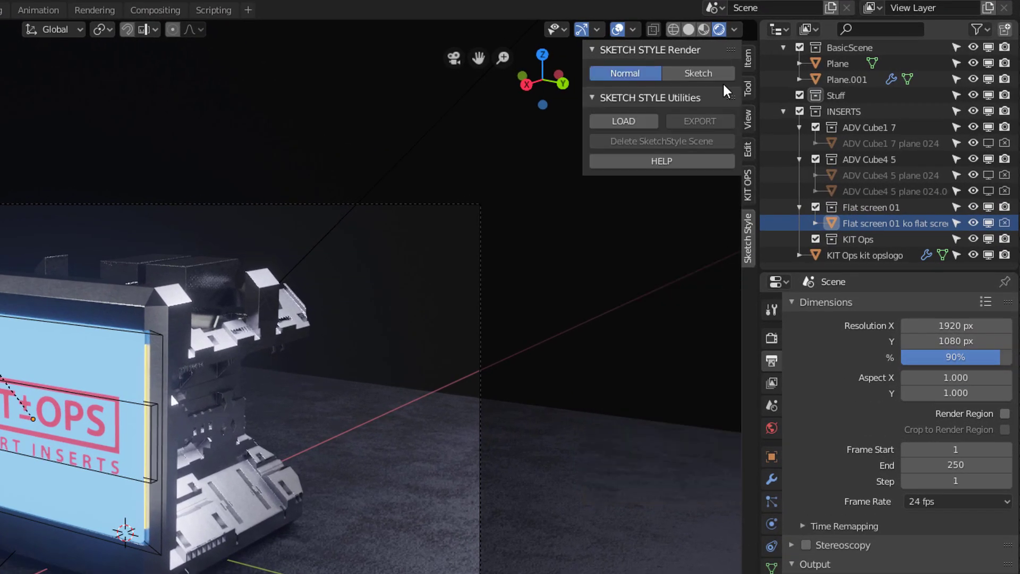
mouse_move(698, 72)
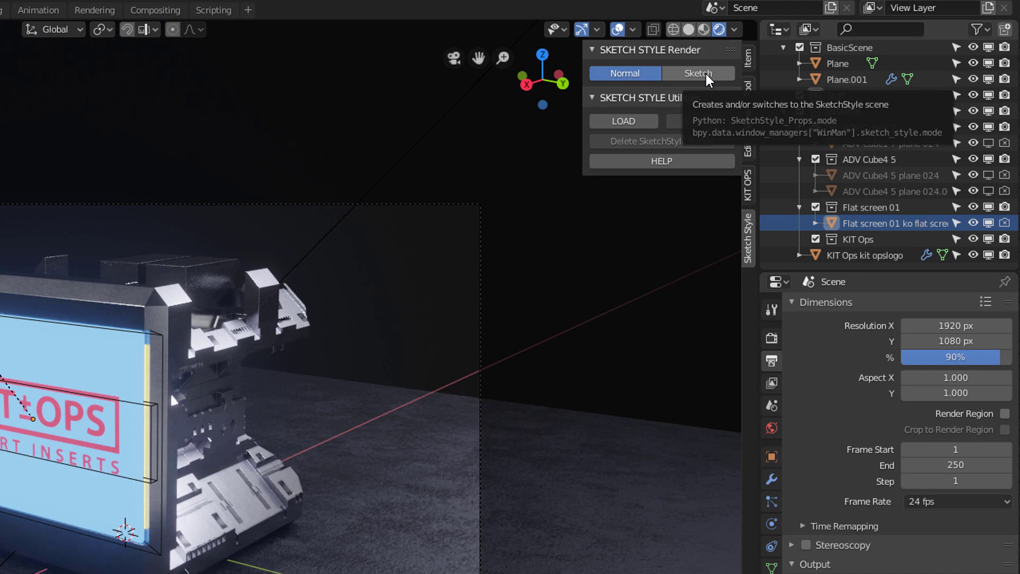
click(698, 73)
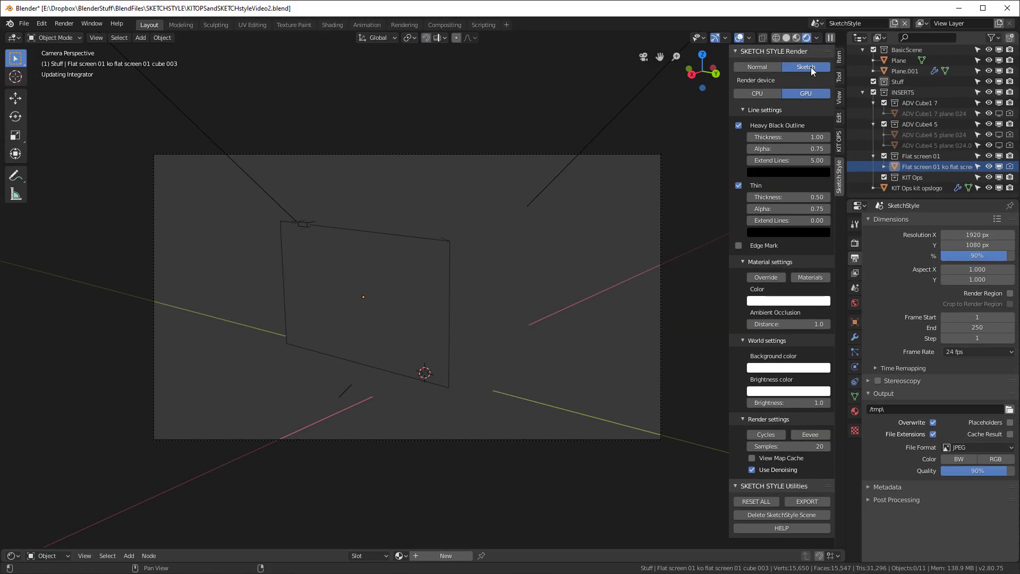
click(806, 67)
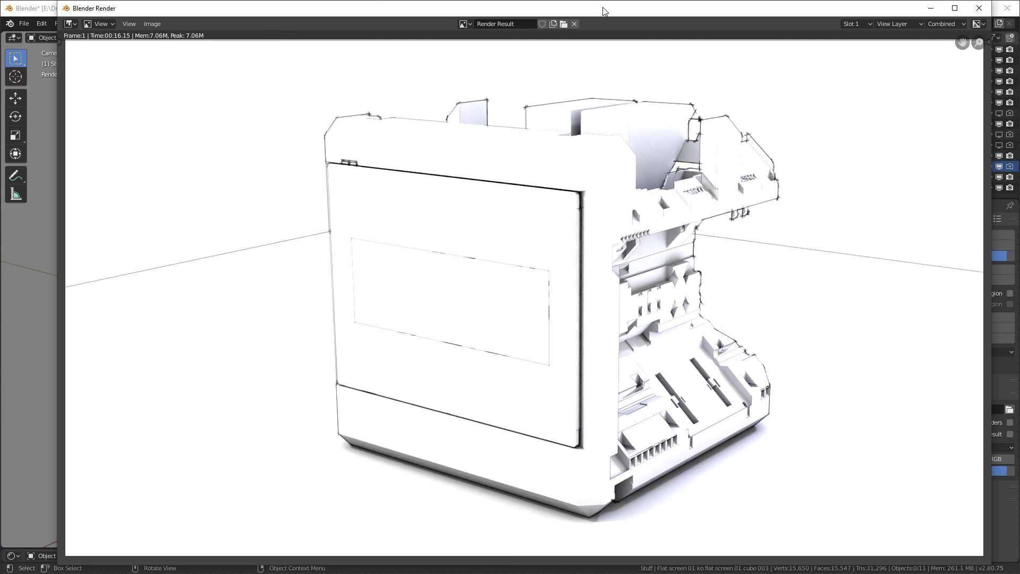
mouse_move(693, 295)
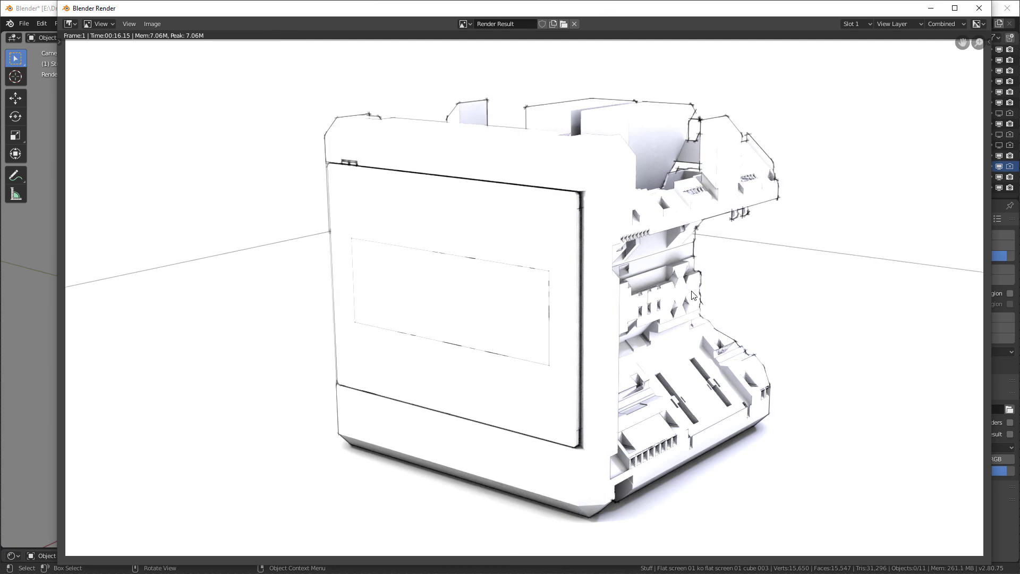
mouse_move(752, 335)
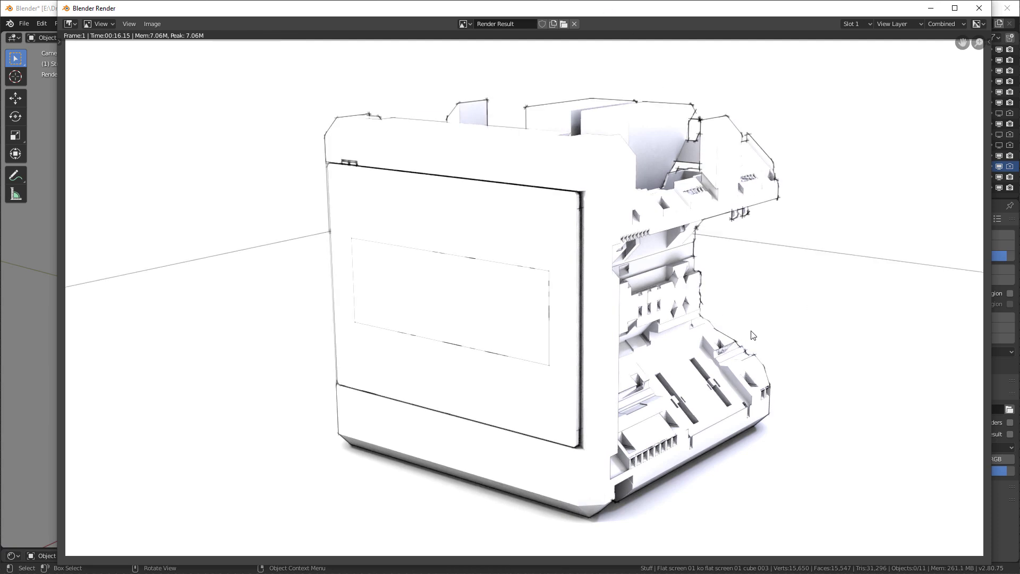
mouse_move(1012, 282)
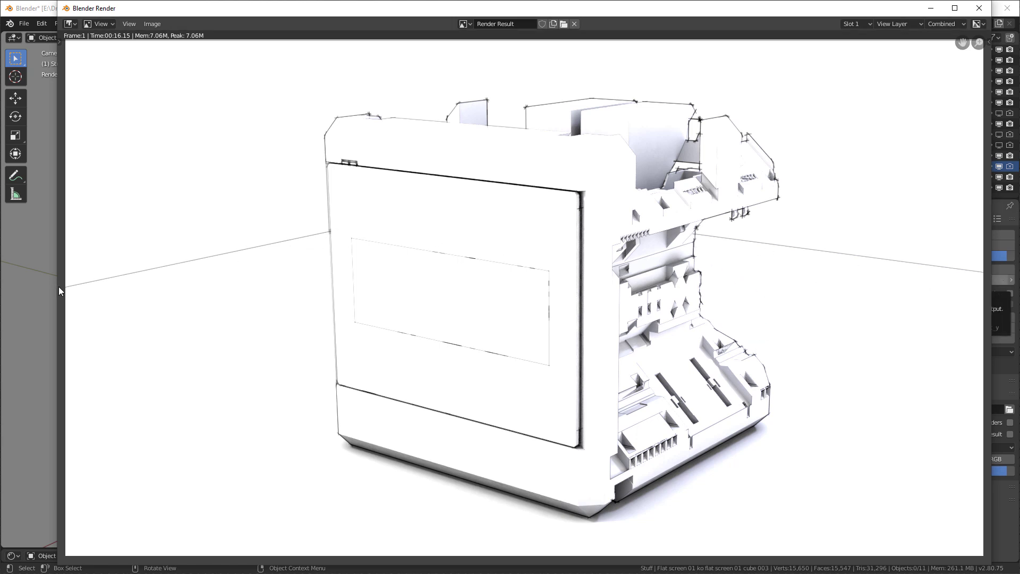
mouse_move(218, 111)
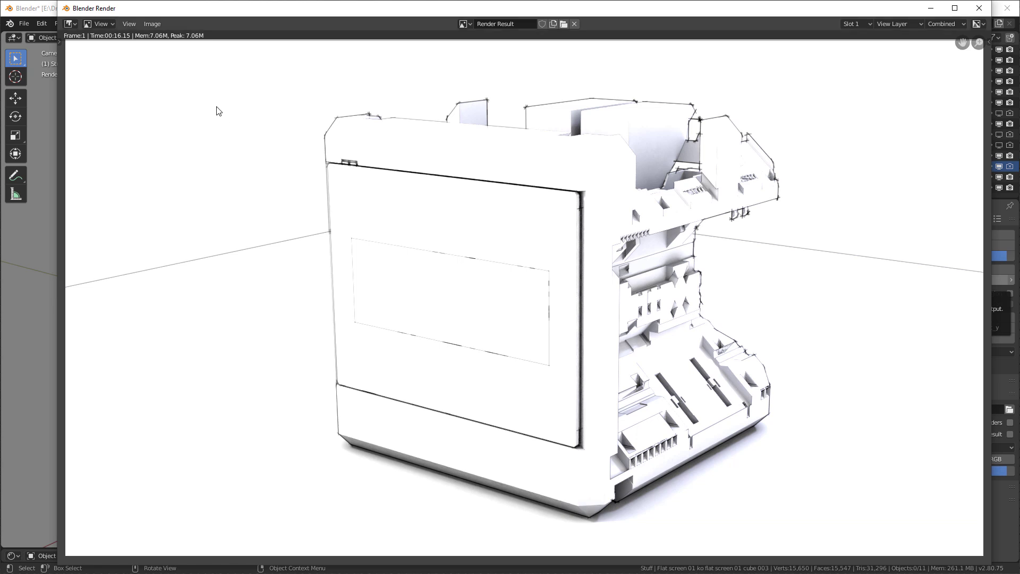
mouse_move(239, 287)
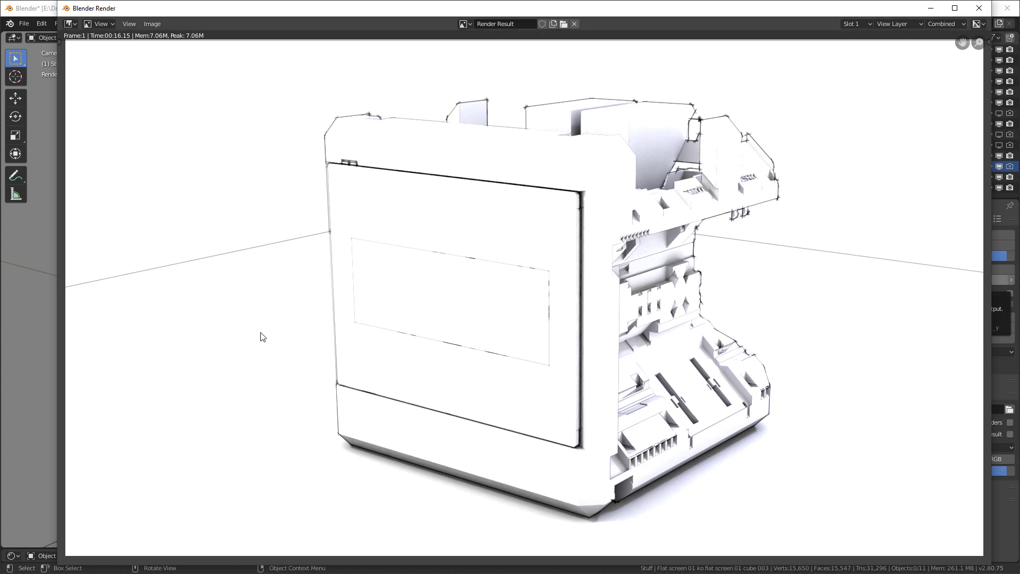
mouse_move(551, 311)
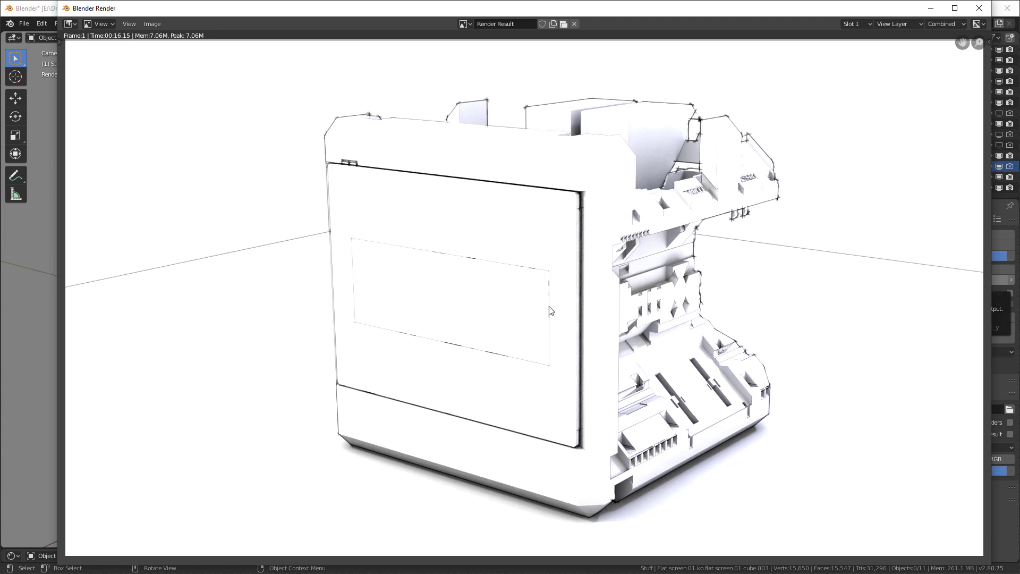
mouse_move(548, 317)
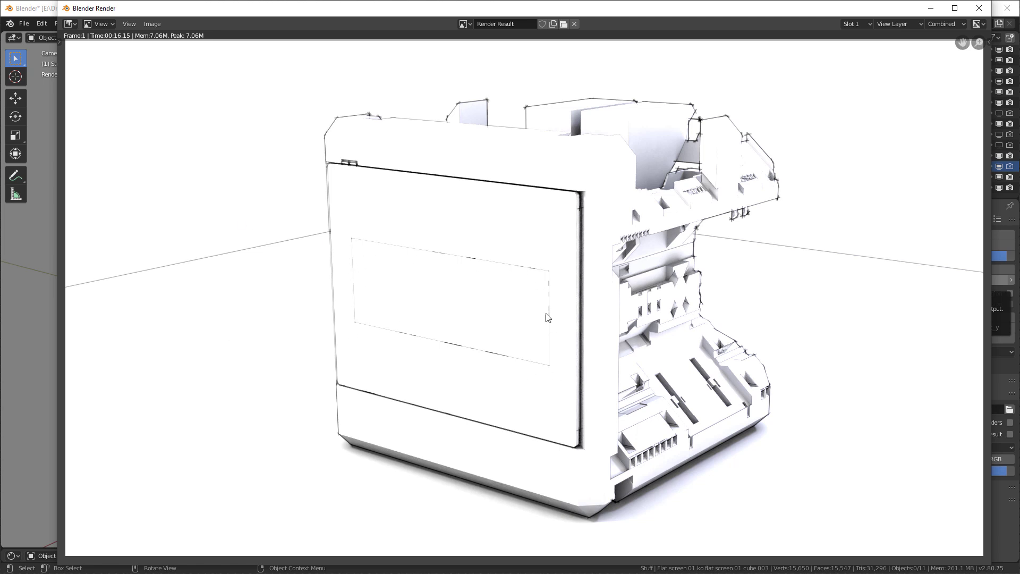
mouse_move(82, 239)
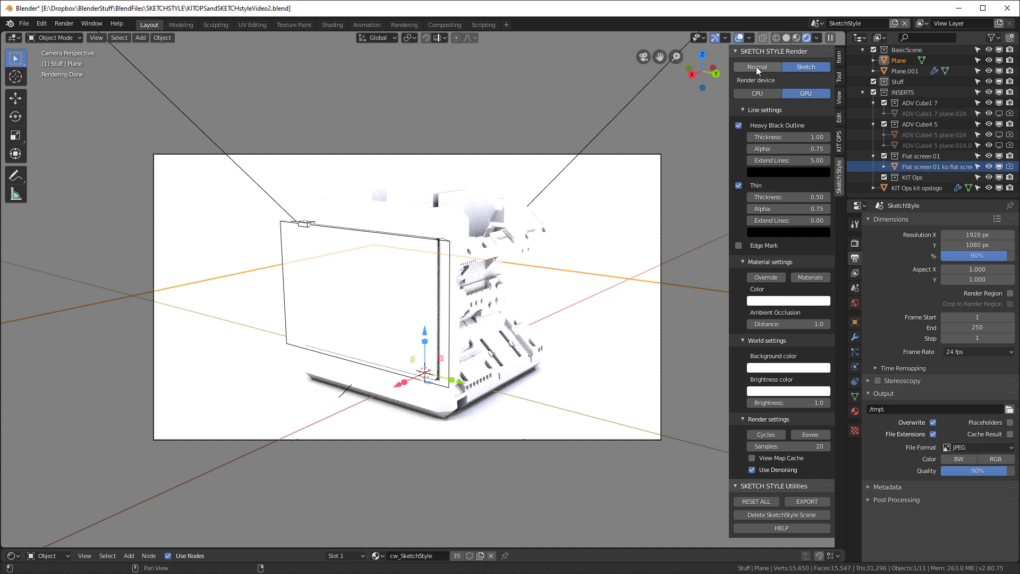
- Switch back to the Normal scene showing the steel monitor with its blue KIT OPS screen
click(756, 67)
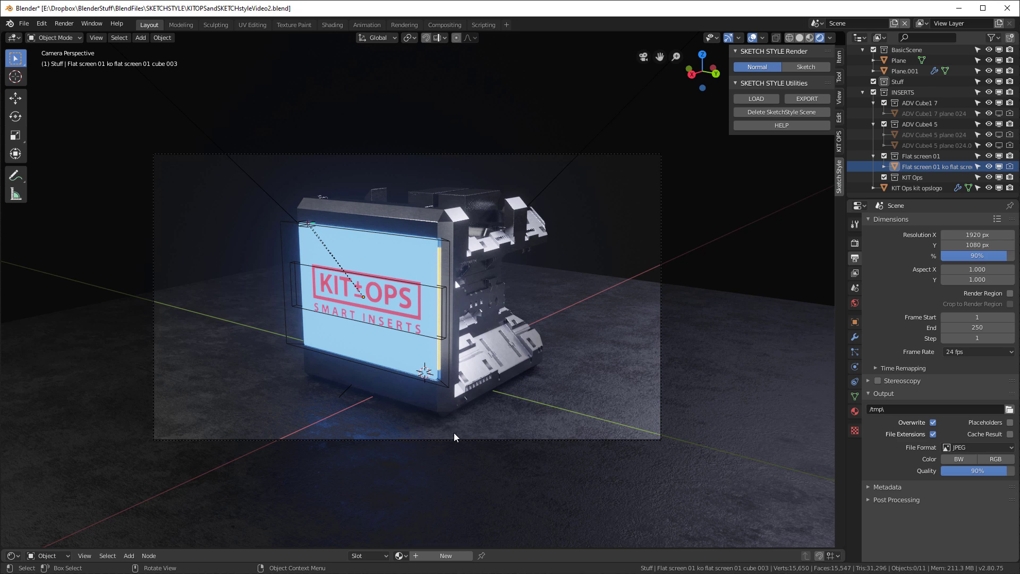
mouse_move(460, 438)
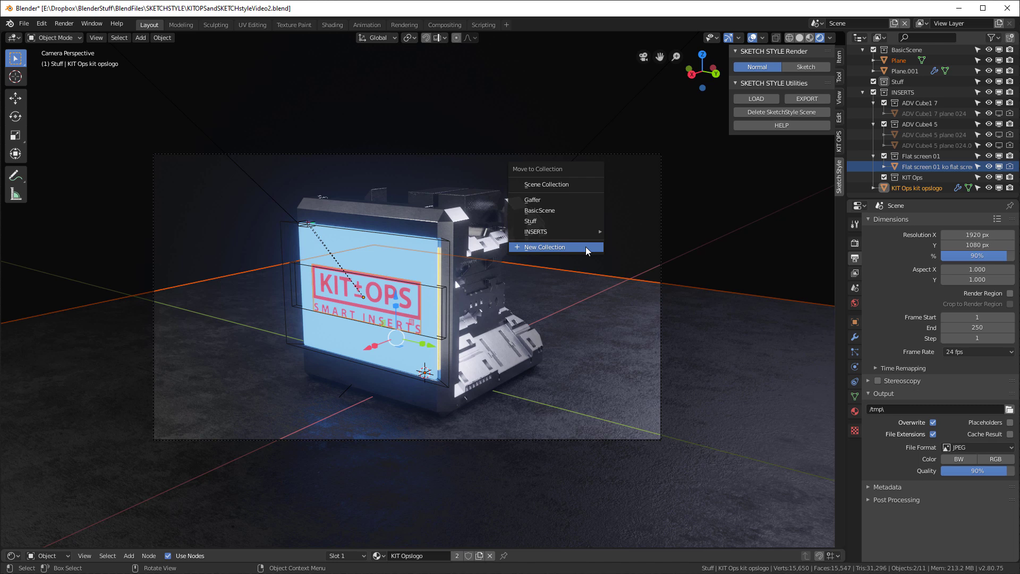
- Move the selected logo and plane into a new collection named noFreestyle
click(545, 246)
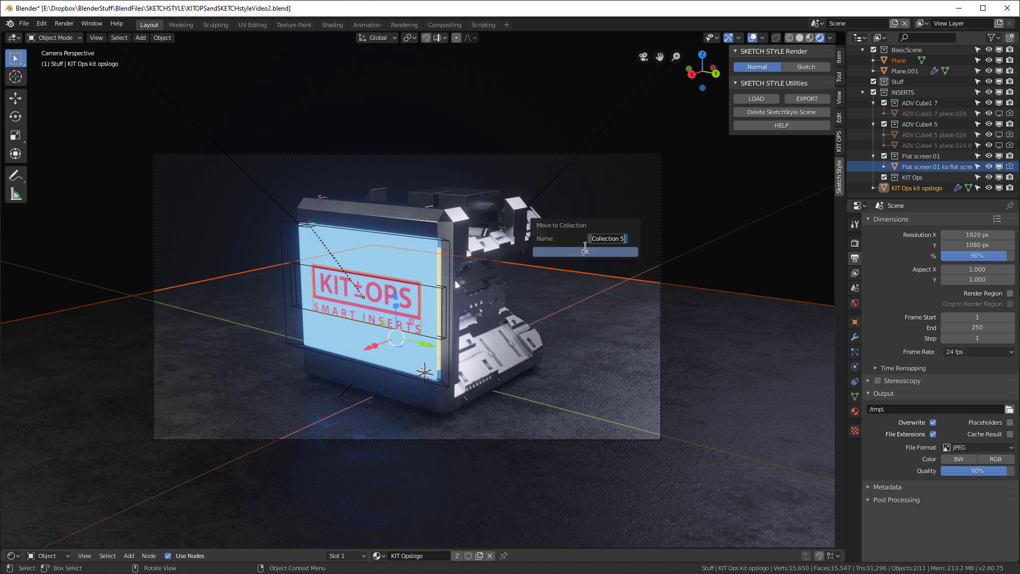
text(noF)
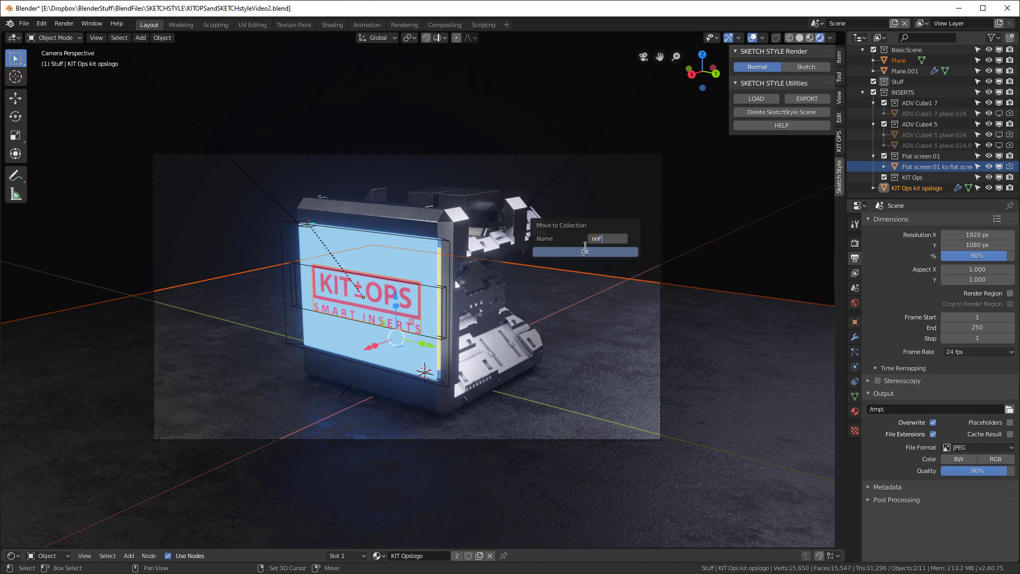
text(reestyle)
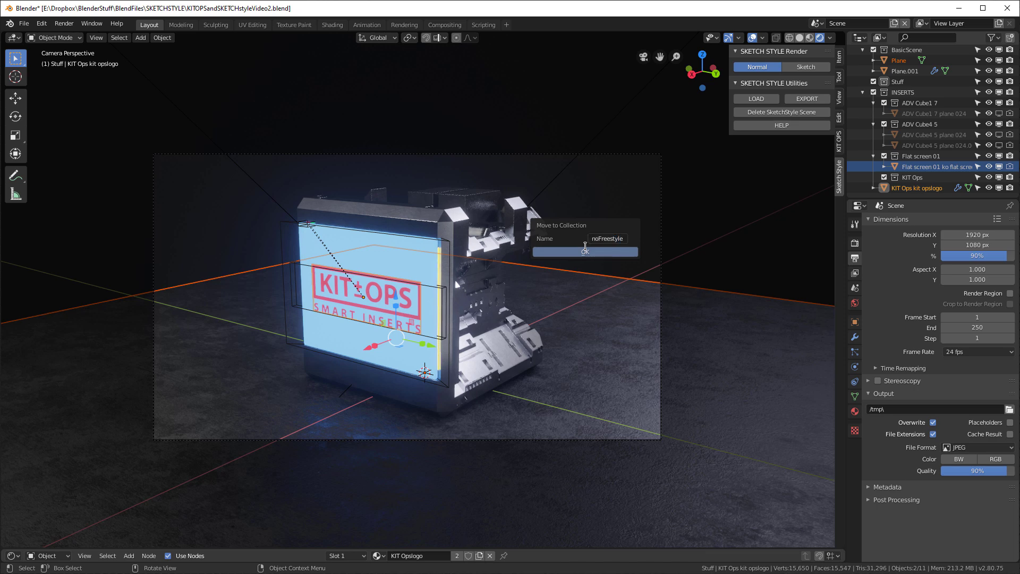
click(583, 252)
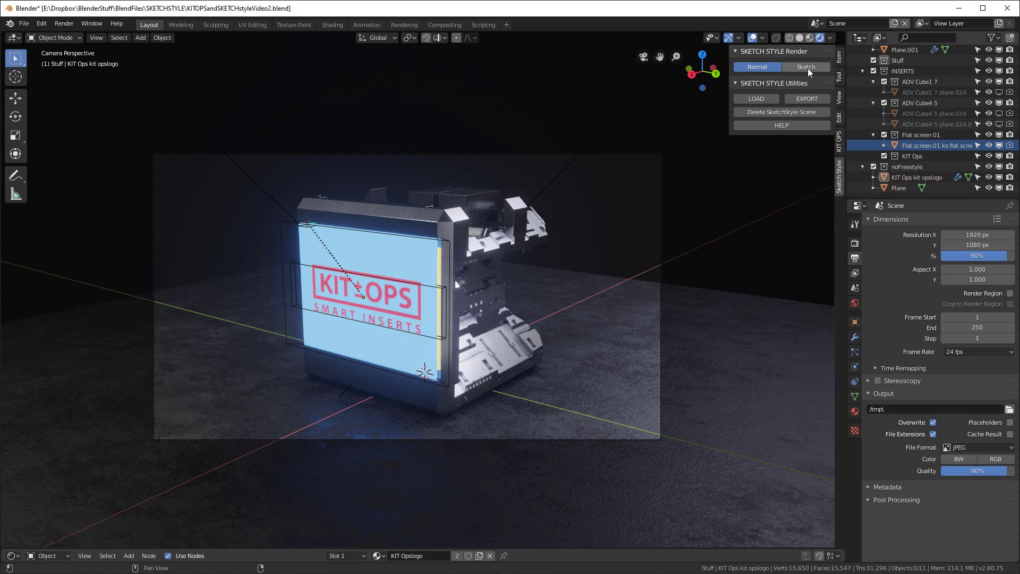
- Switch to Sketch, back to Normal, then Sketch again to rebuild the SketchStyle scene
click(805, 67)
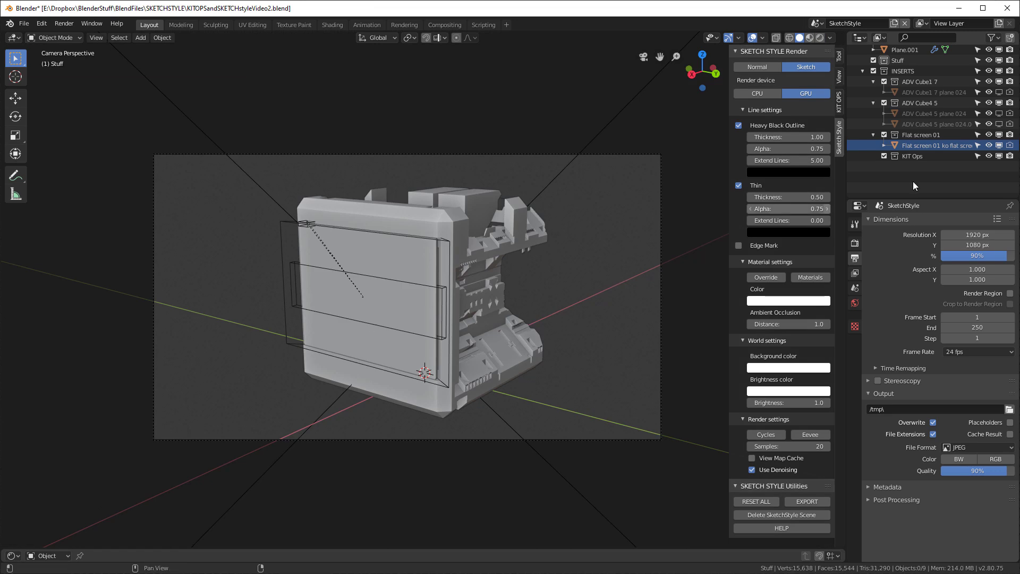
scroll(up, 3)
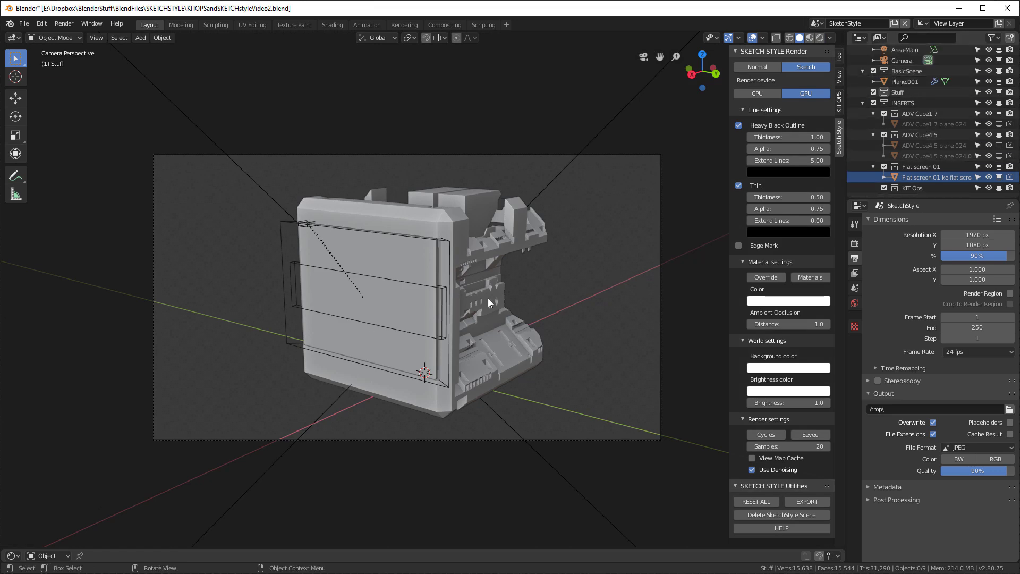
mouse_move(446, 255)
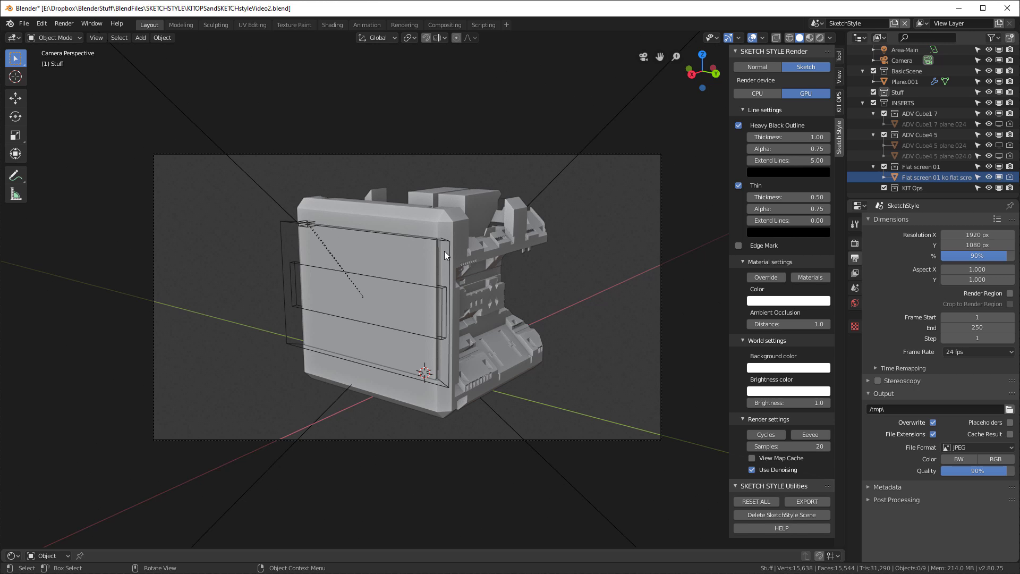
mouse_move(404, 304)
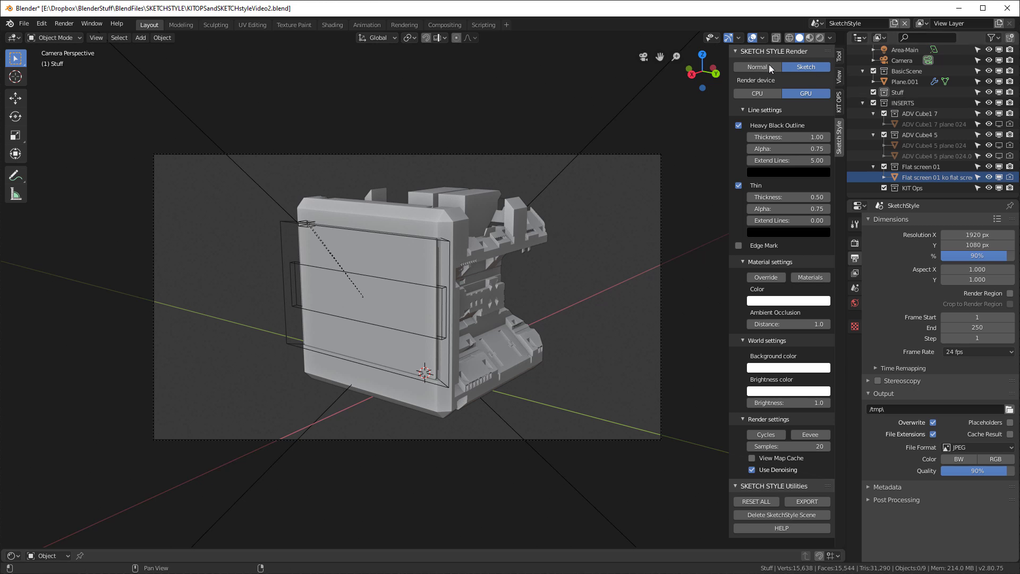
mouse_move(757, 66)
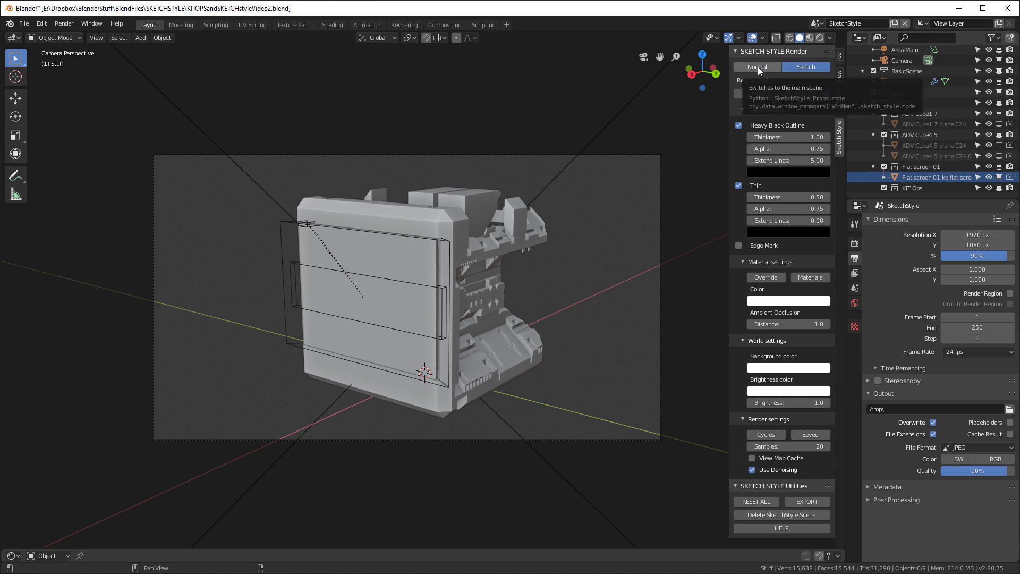
click(756, 66)
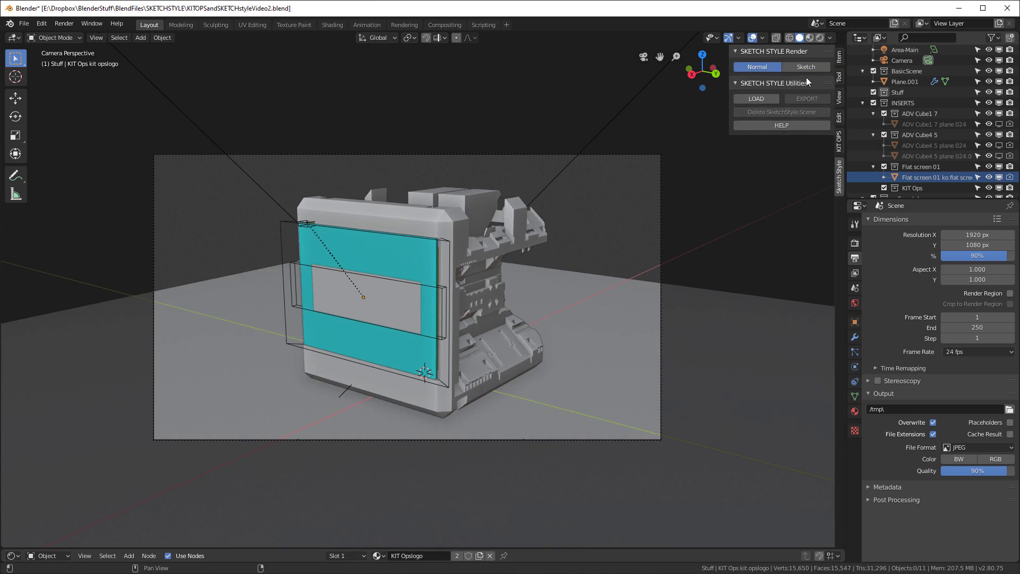
mouse_move(806, 67)
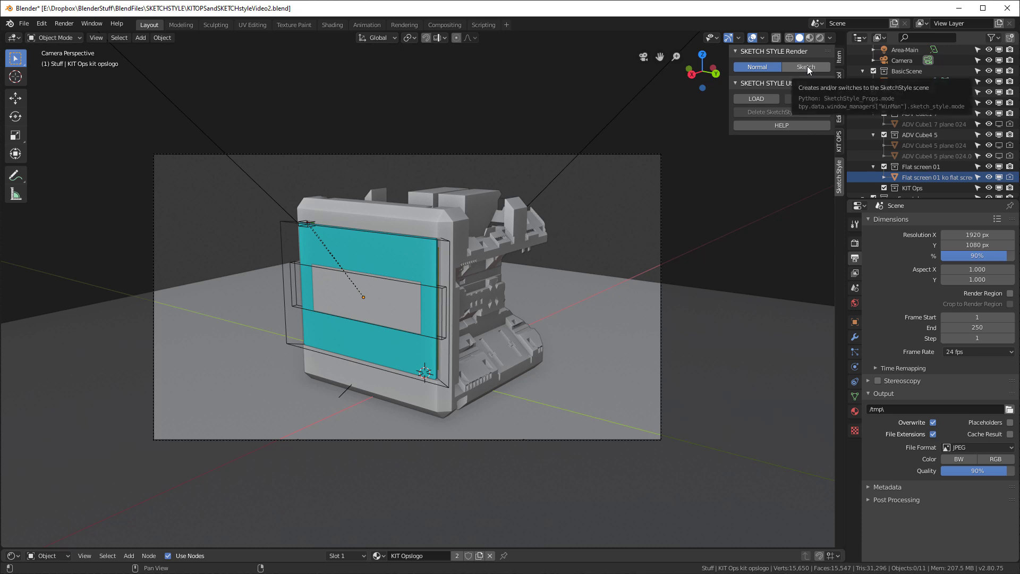
click(805, 67)
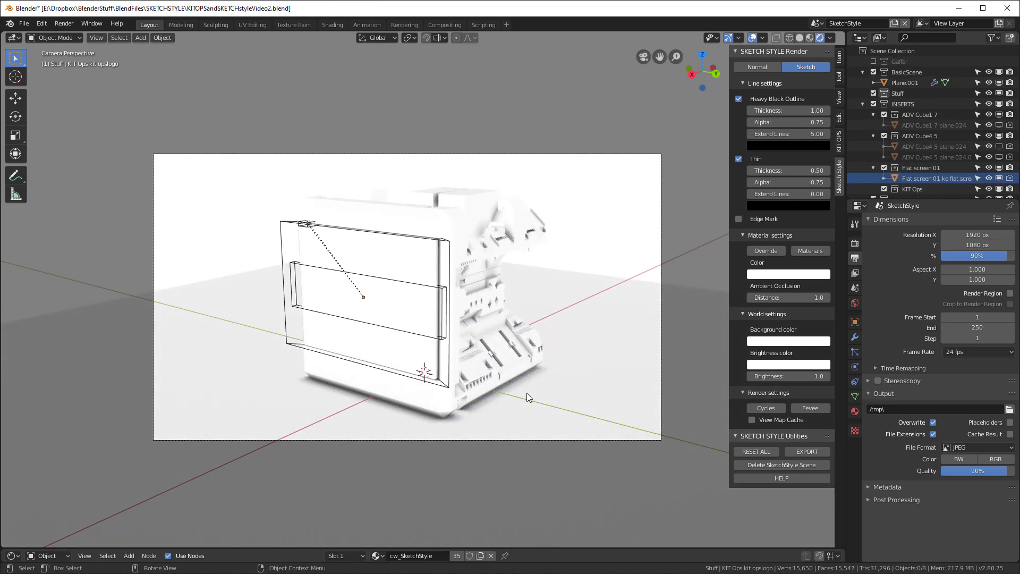
mouse_move(916, 213)
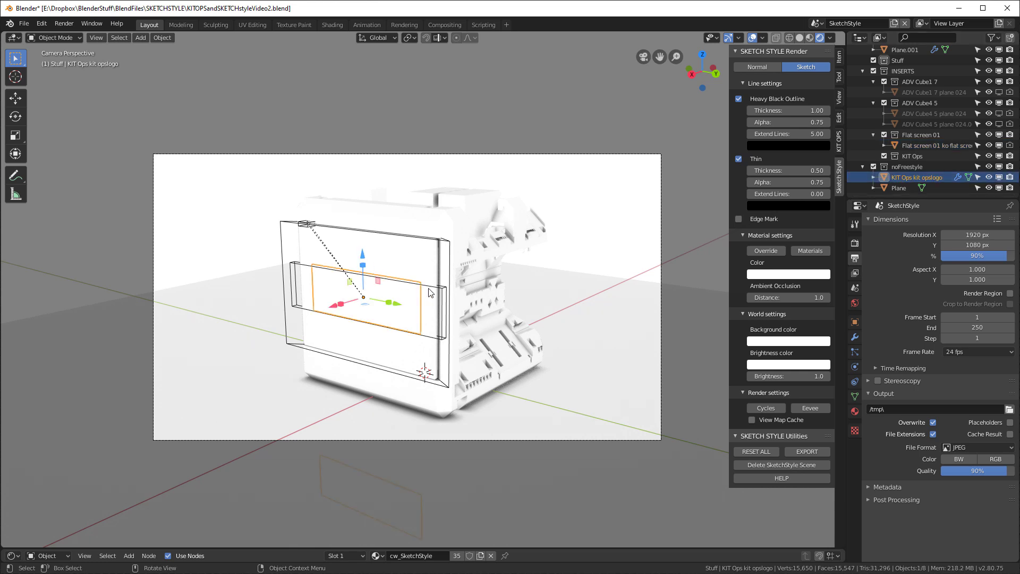
mouse_move(582, 267)
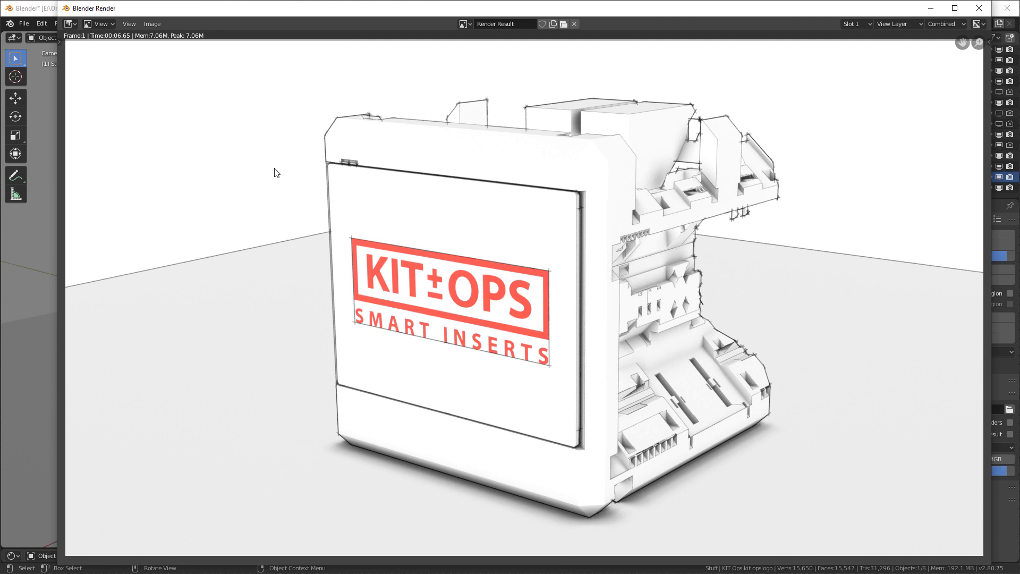
mouse_move(842, 283)
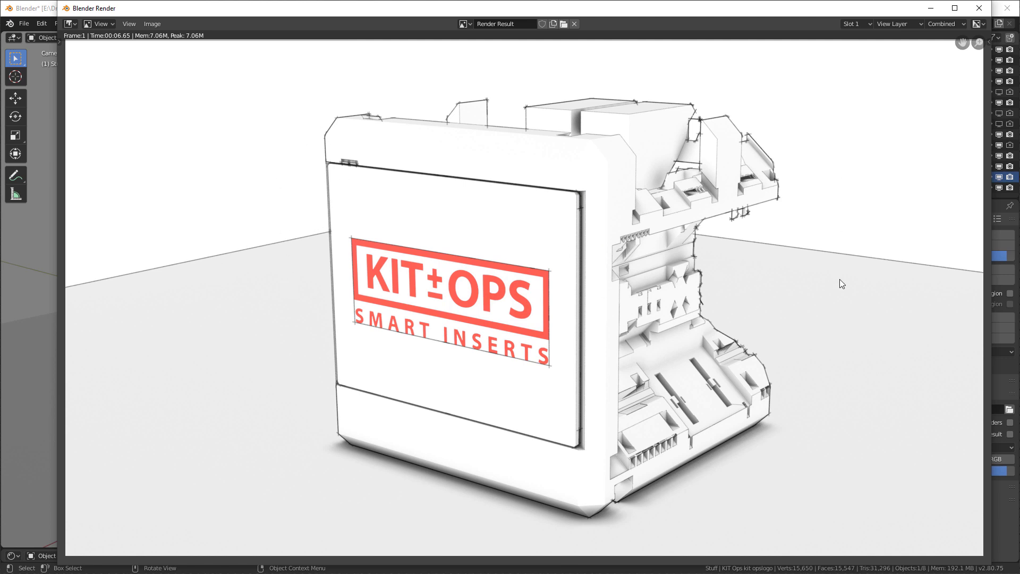
mouse_move(264, 176)
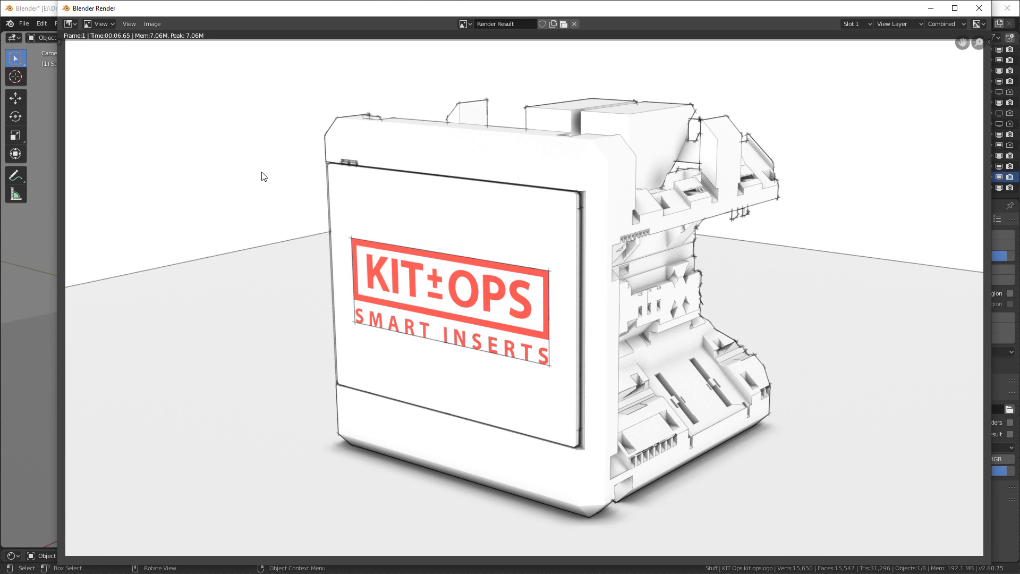
mouse_move(527, 323)
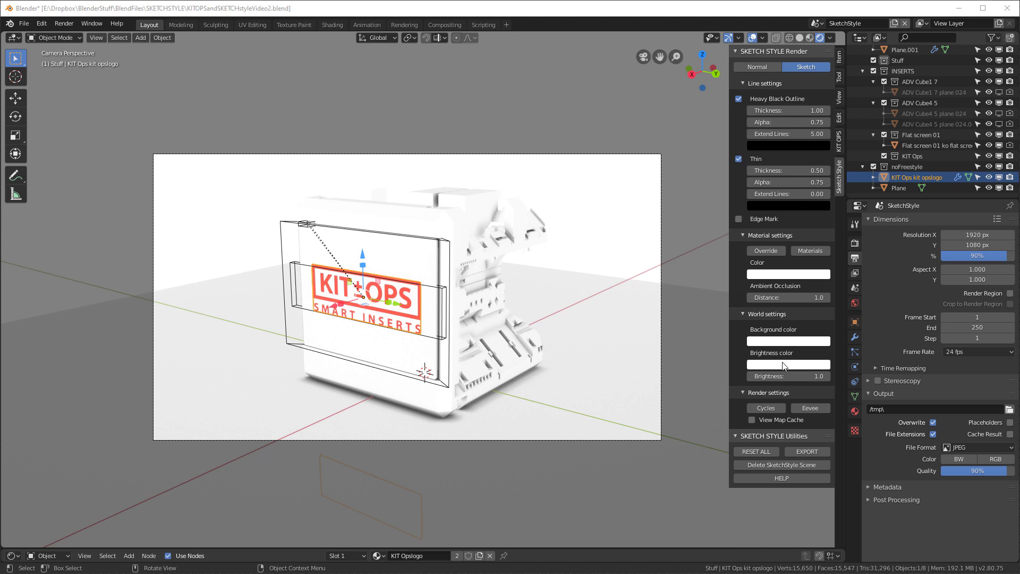
- Set World Brightness to 0.8 and tint the background a cool gray in the colour picker
click(788, 376)
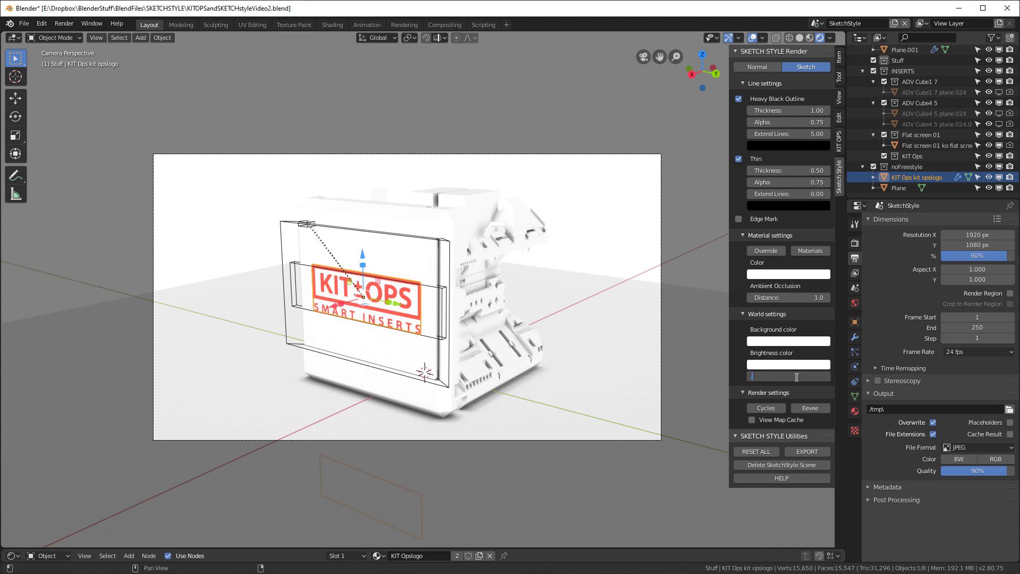
click(788, 377)
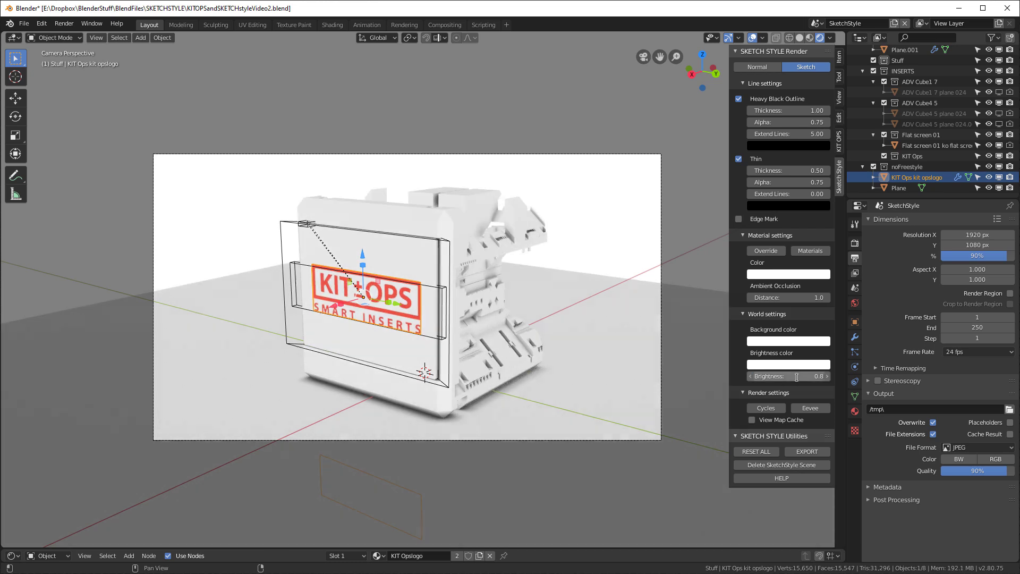
mouse_move(778, 370)
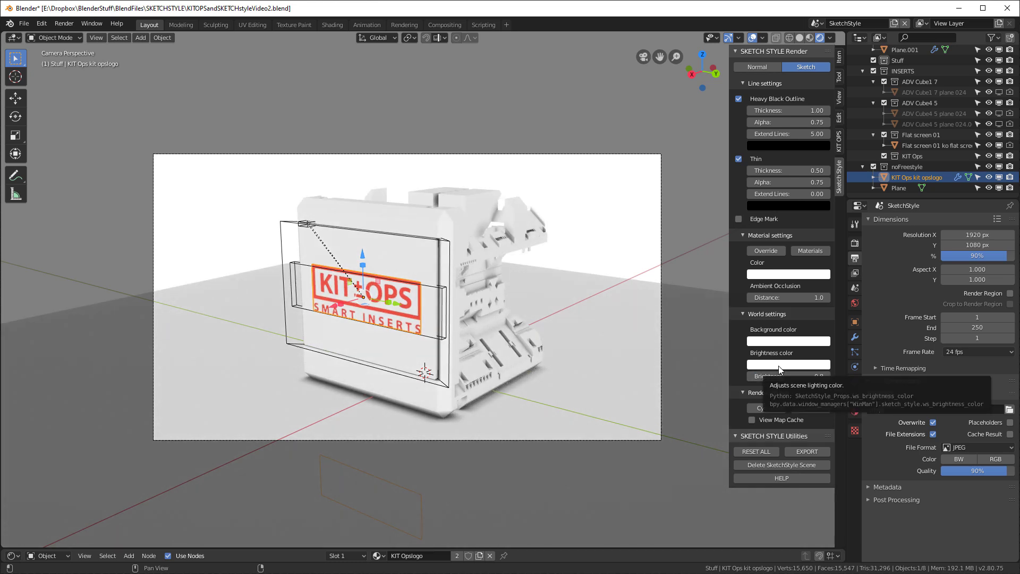
click(788, 364)
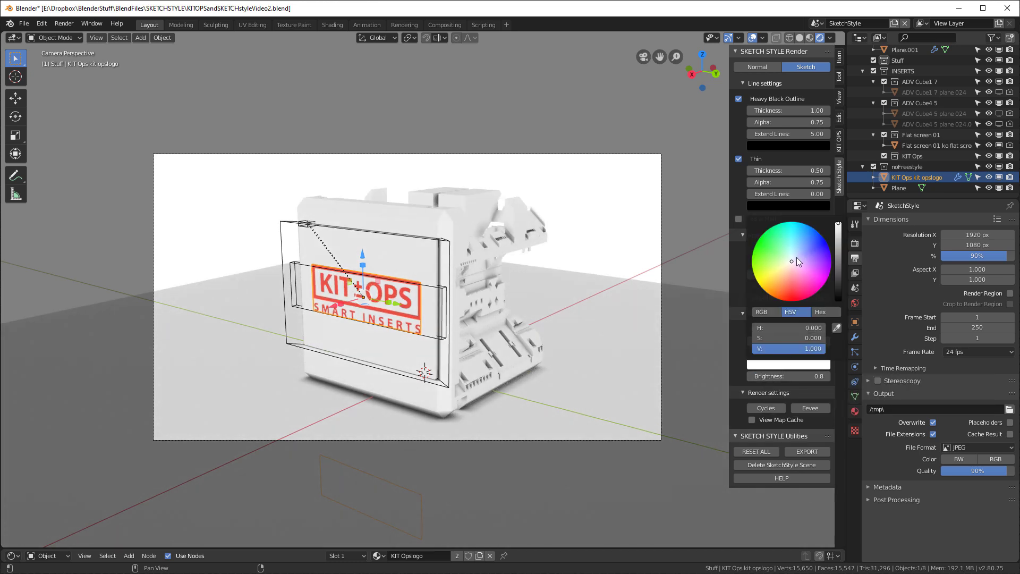
click(793, 256)
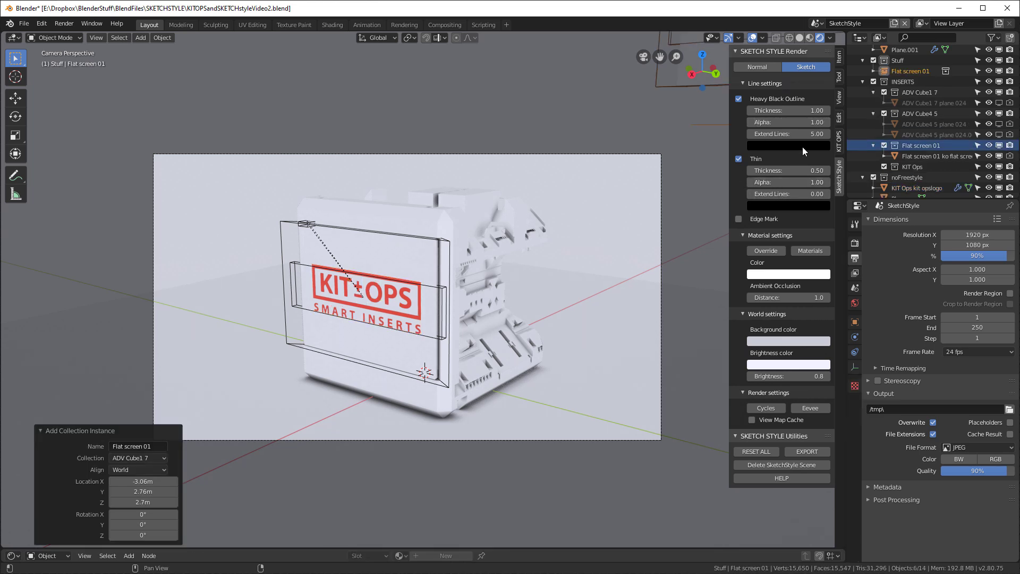
mouse_move(788, 182)
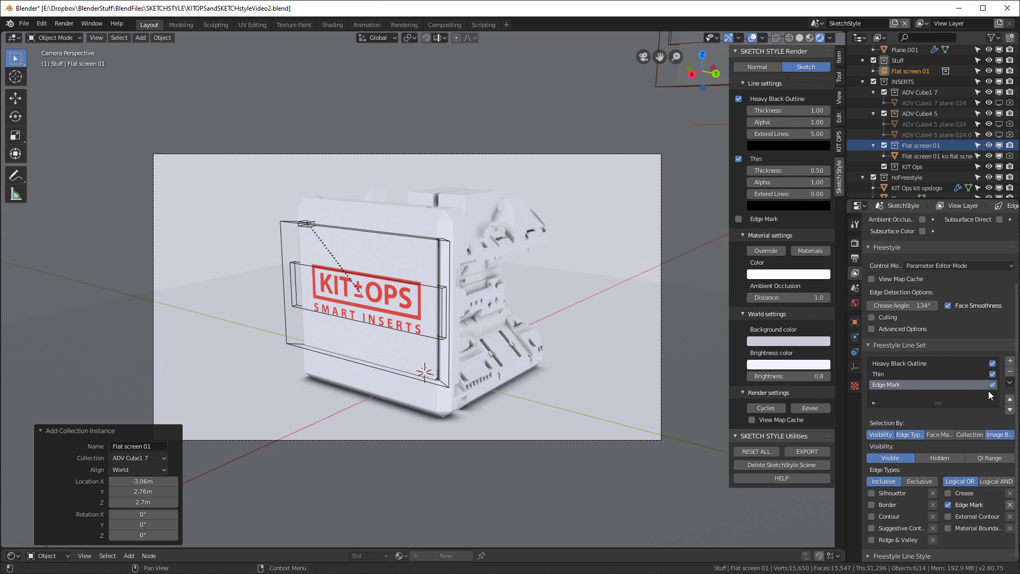
- Disable Edge Mark lines and exclude noFreestyle from the Heavy Black Outline and Thin line sets
click(739, 218)
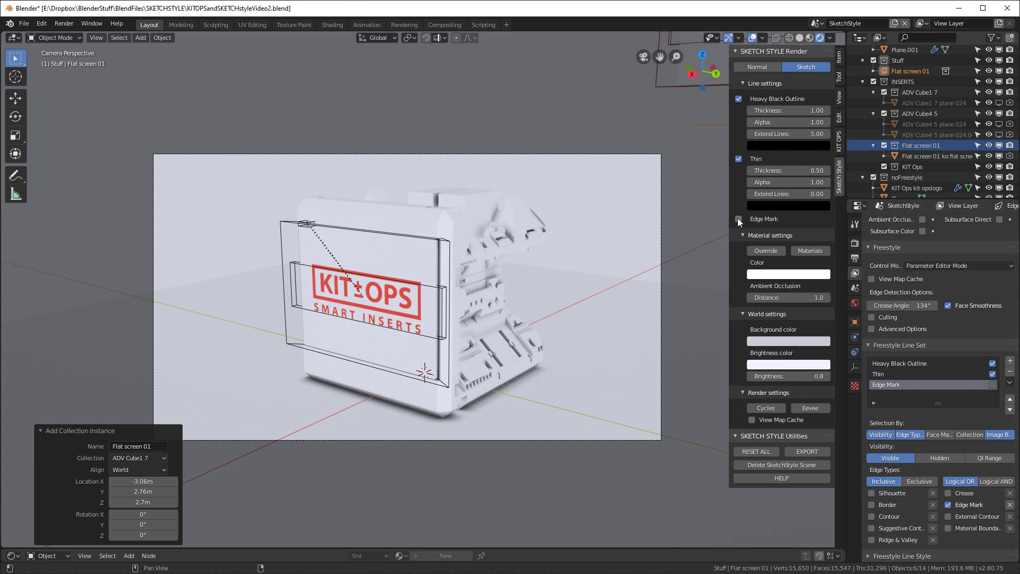
click(738, 219)
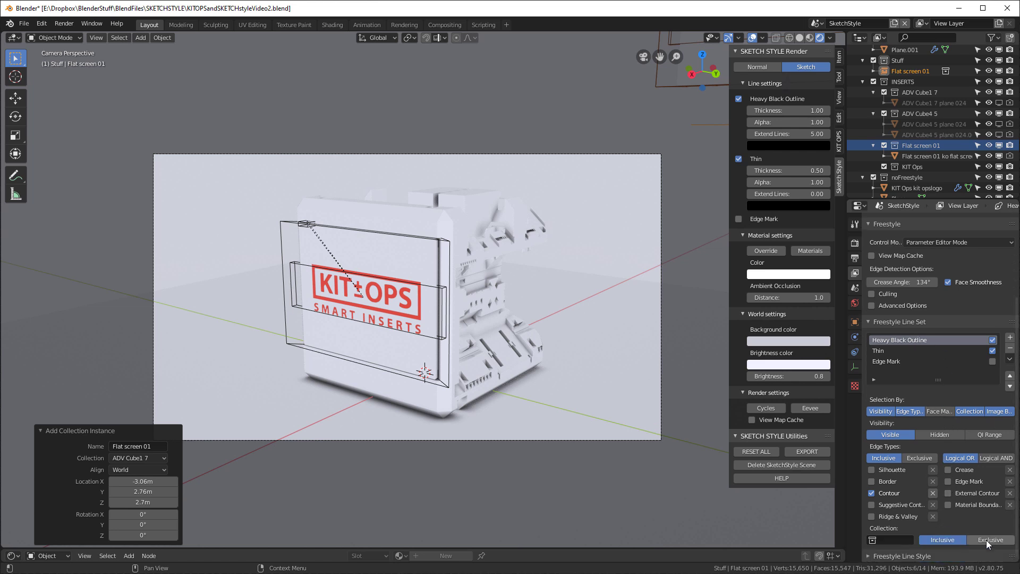
click(989, 540)
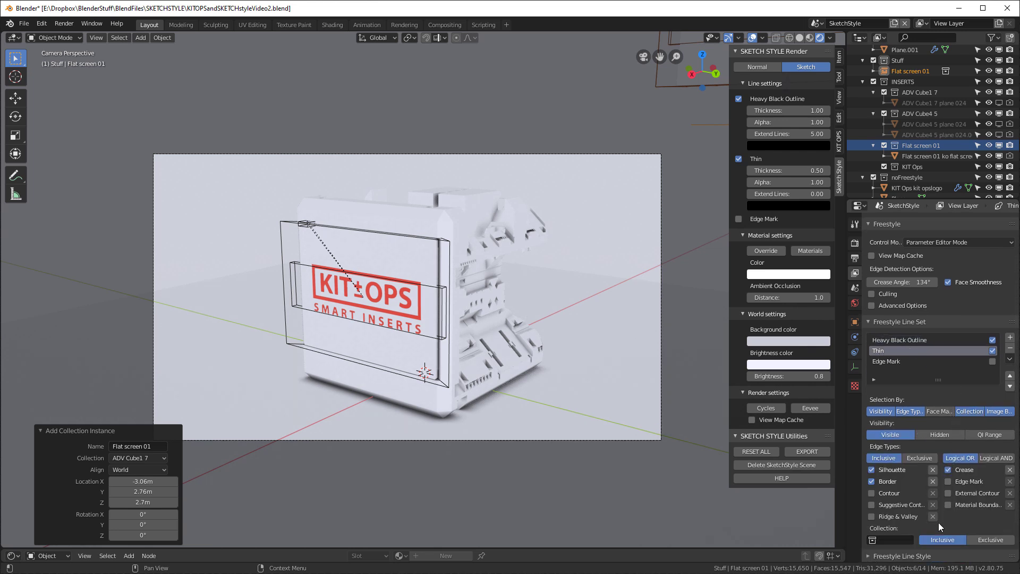
click(887, 540)
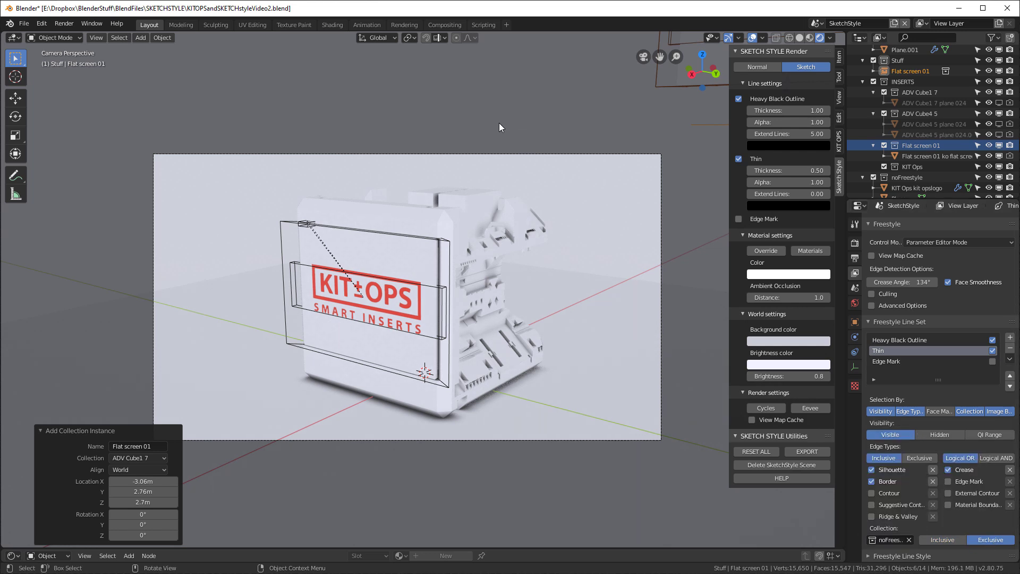
mouse_move(490, 132)
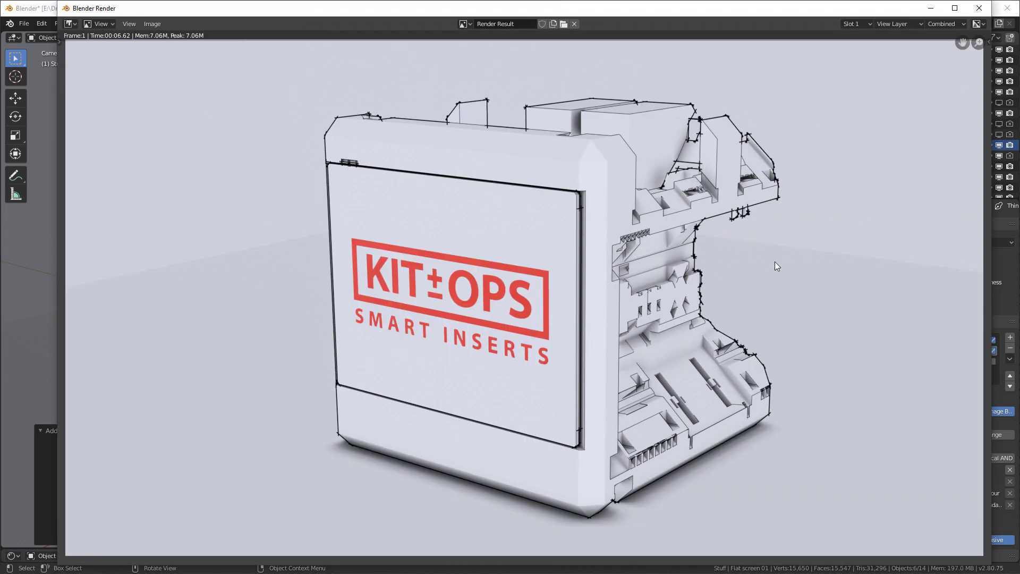
mouse_move(363, 253)
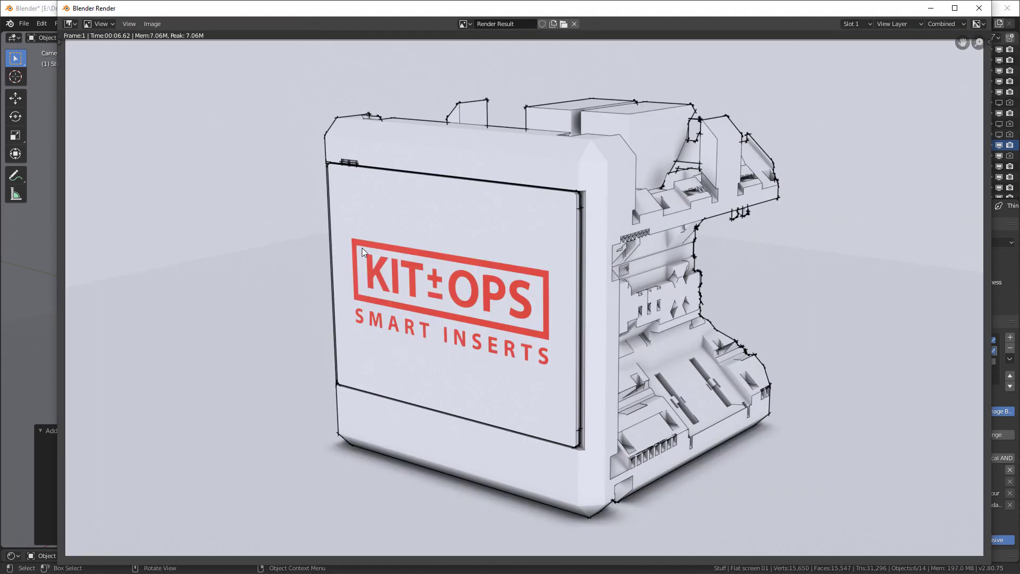
mouse_move(84, 286)
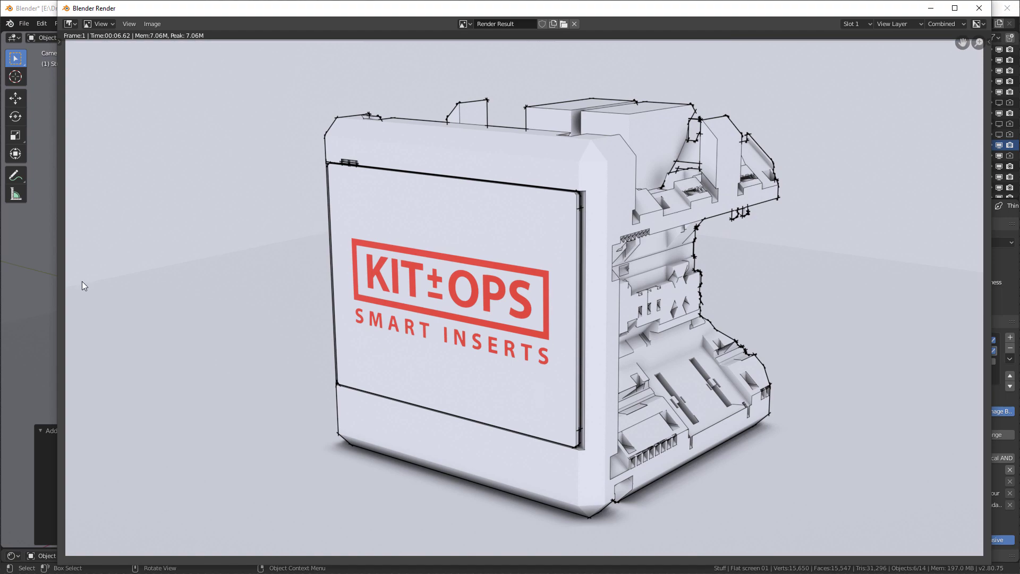